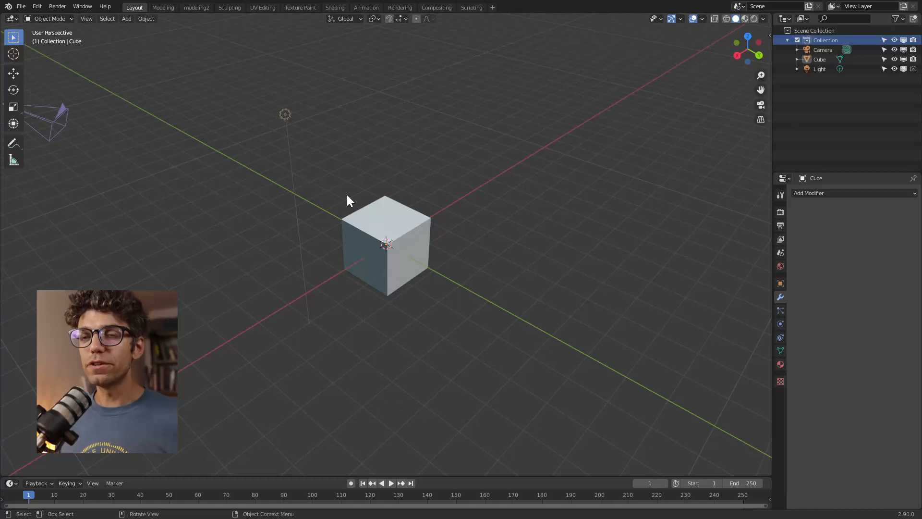
pyautogui.moveTo(338, 210)
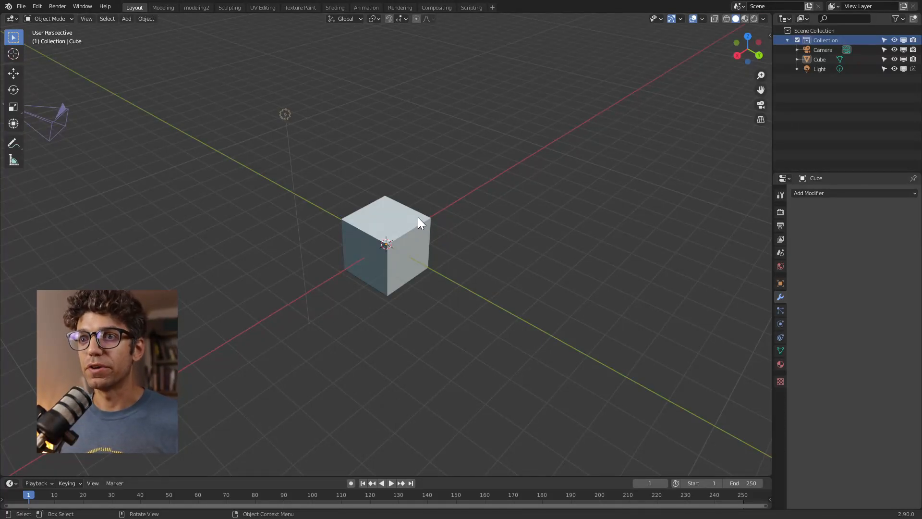
# - Select the light, then the camera, to view their transform properties
pyautogui.click(820, 70)
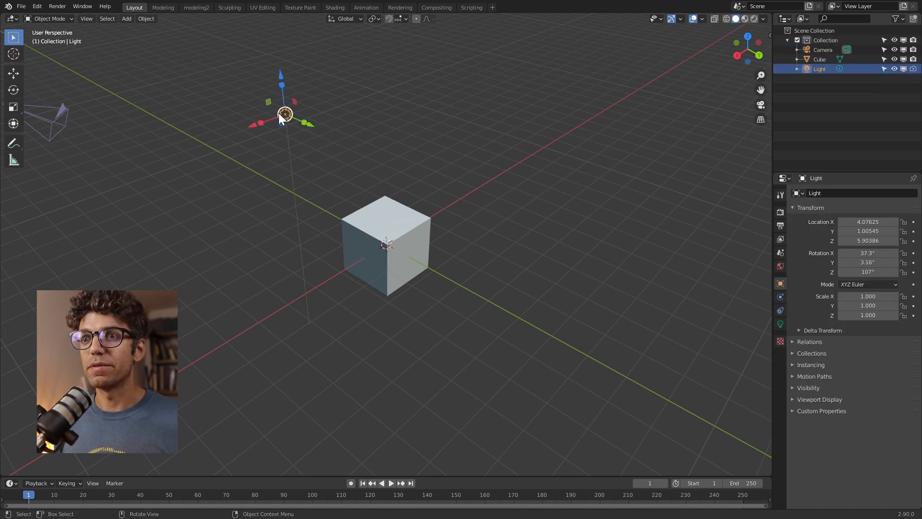
pyautogui.click(386, 244)
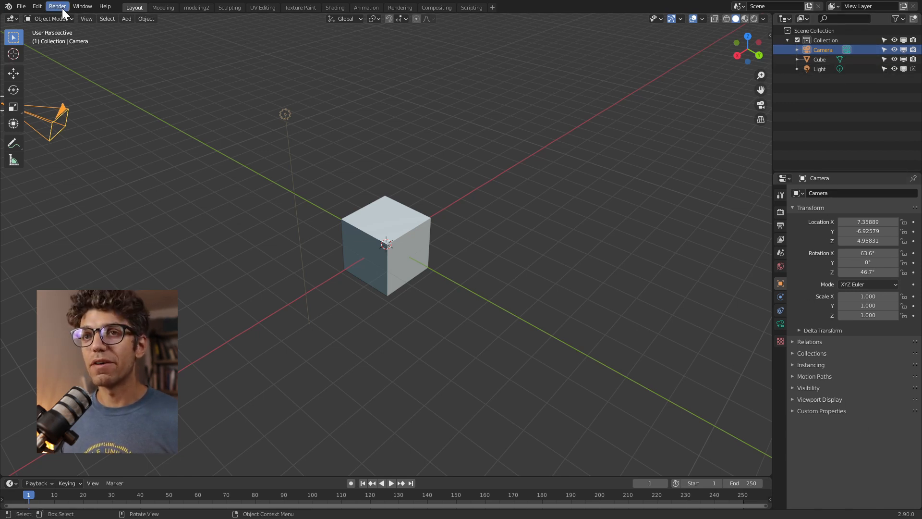
pyautogui.moveTo(107, 18)
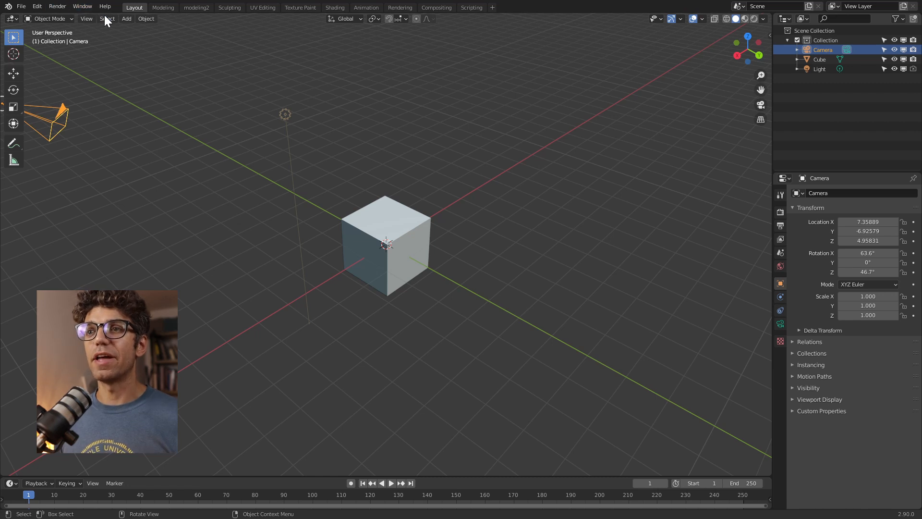
pyautogui.moveTo(75, 77)
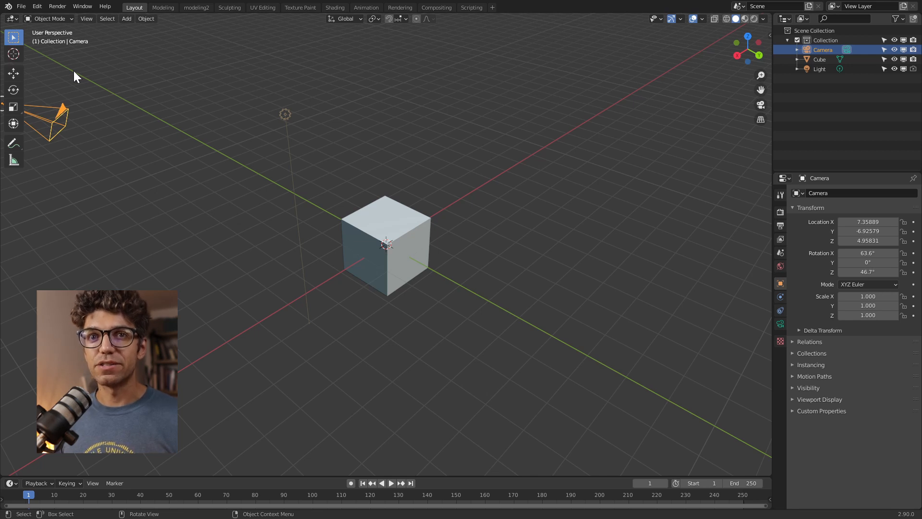
pyautogui.moveTo(23, 248)
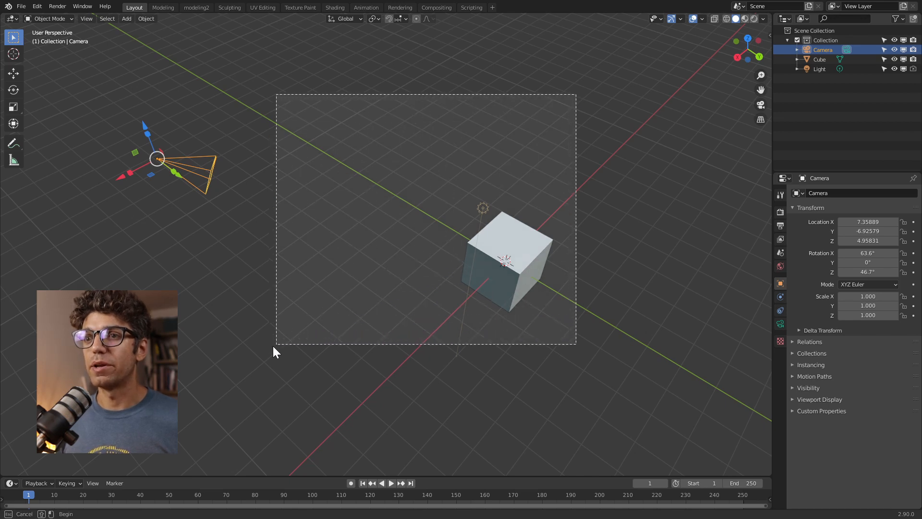
# - Clear the current selection in the 3D viewport
pyautogui.click(506, 261)
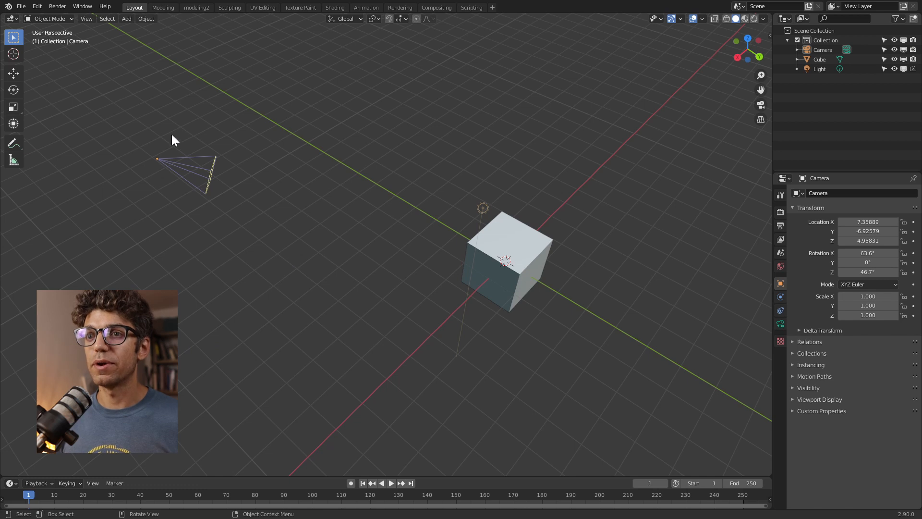
pyautogui.moveTo(265, 183)
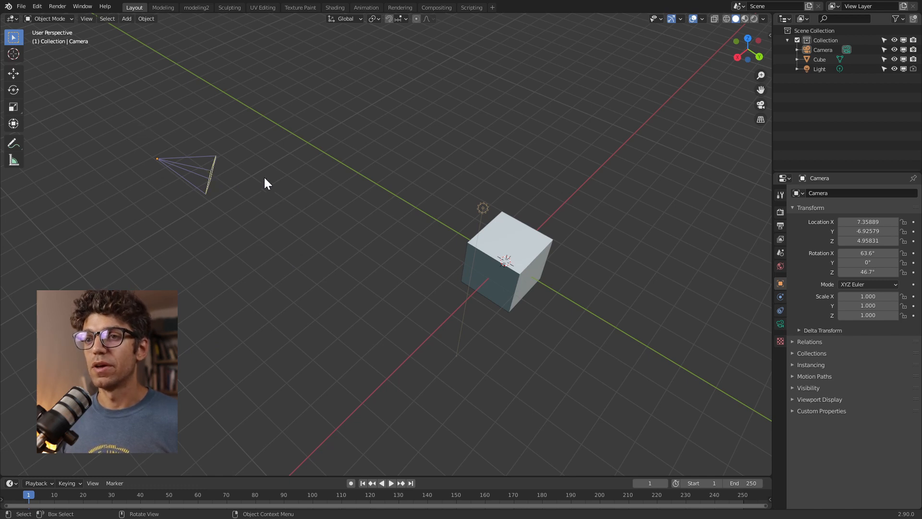
pyautogui.moveTo(198, 170)
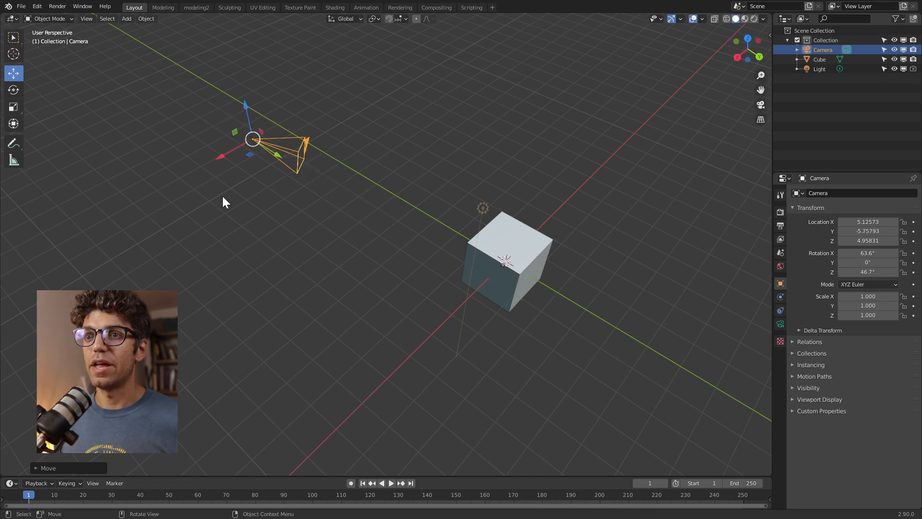
pyautogui.moveTo(219, 172)
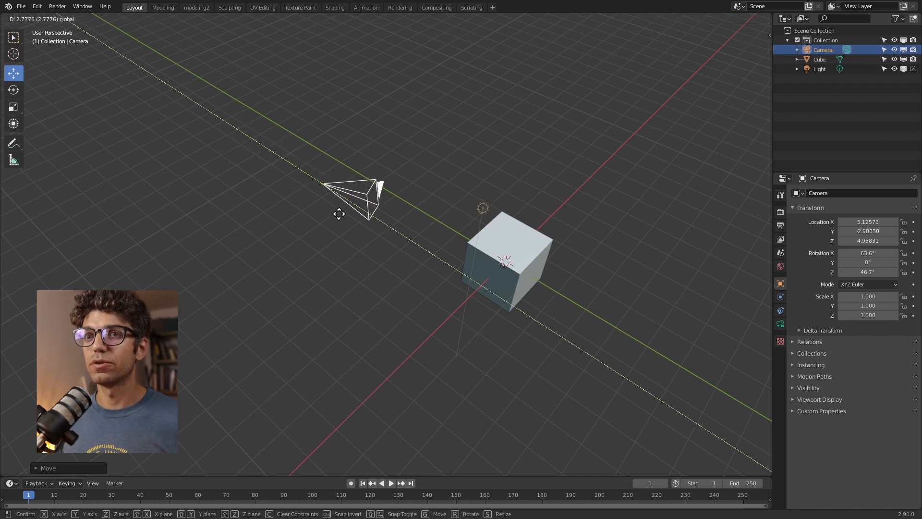
pyautogui.moveTo(352, 203)
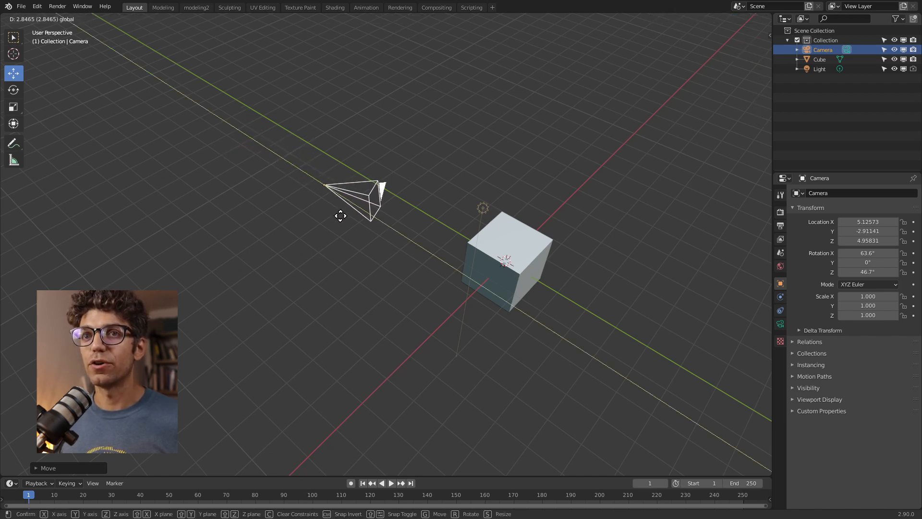
# - Select the camera and start grabbing it to move it closer to the cube
pyautogui.click(359, 203)
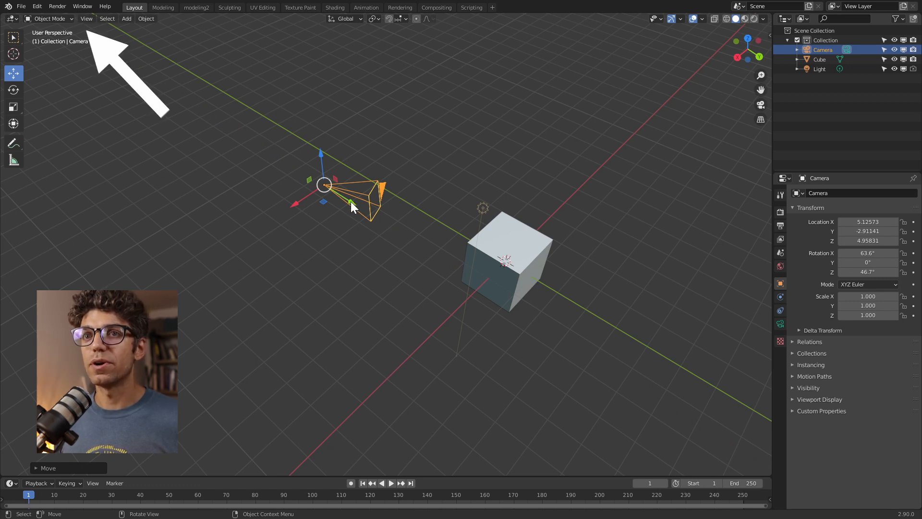
pyautogui.press('g')
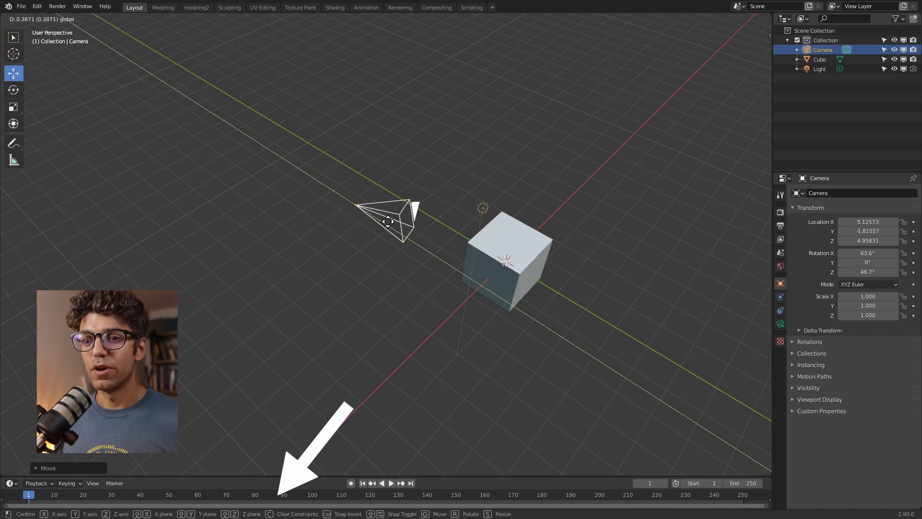
pyautogui.moveTo(400, 229)
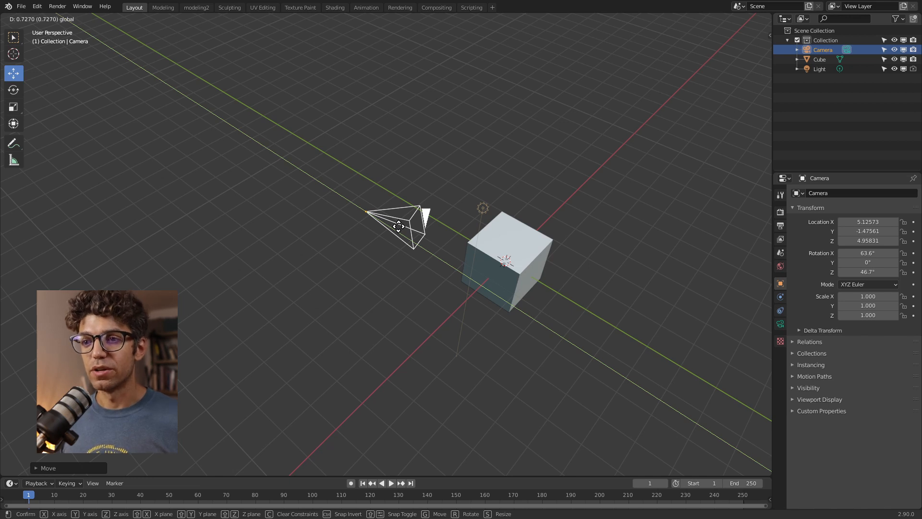
pyautogui.moveTo(391, 222)
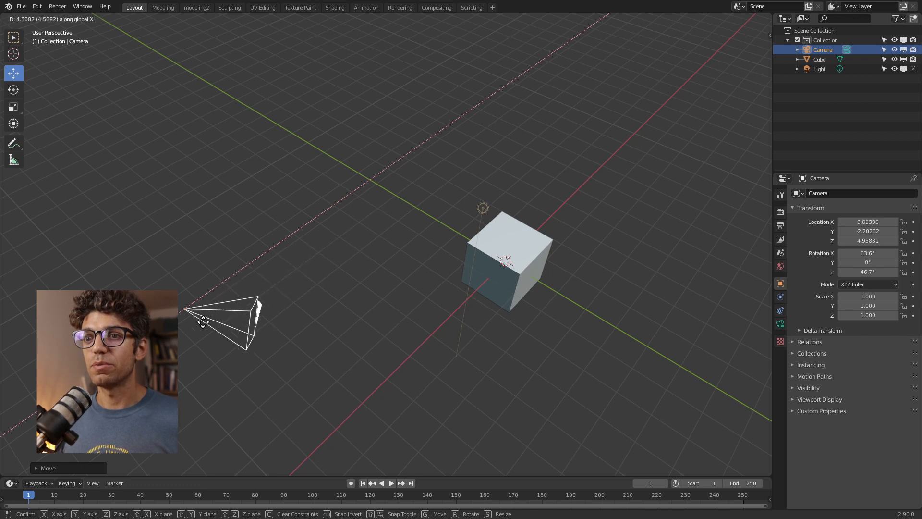
pyautogui.moveTo(277, 255)
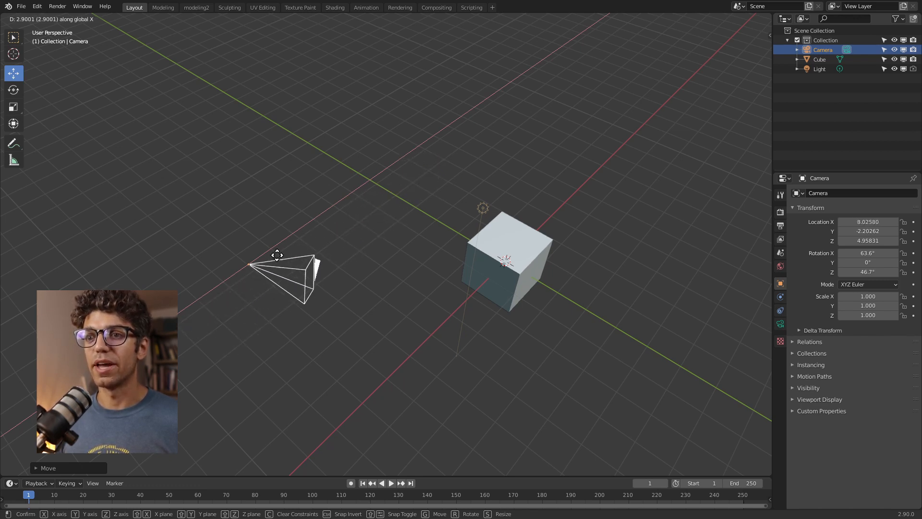
pyautogui.moveTo(315, 253)
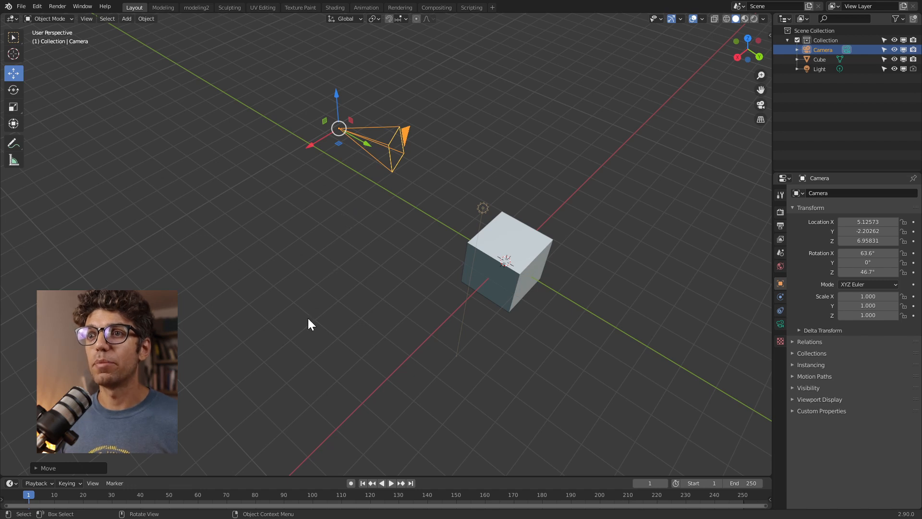
pyautogui.moveTo(396, 247)
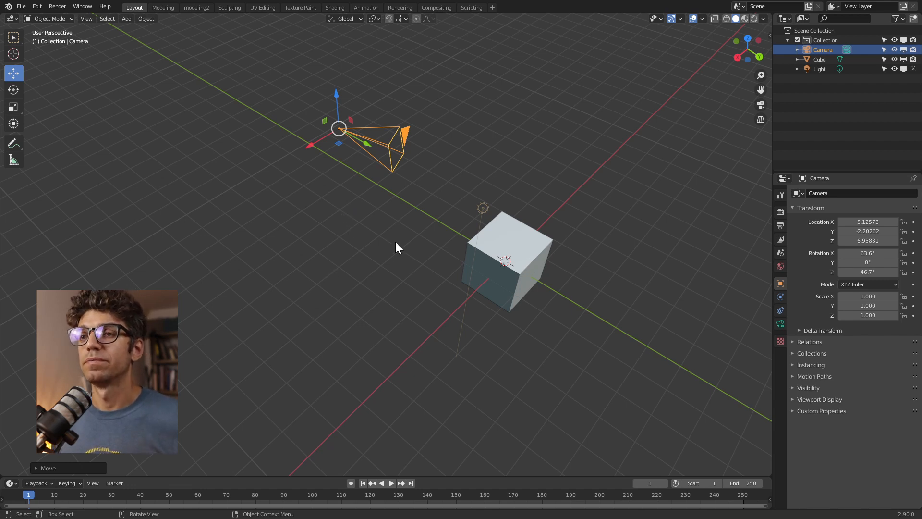
pyautogui.moveTo(374, 130)
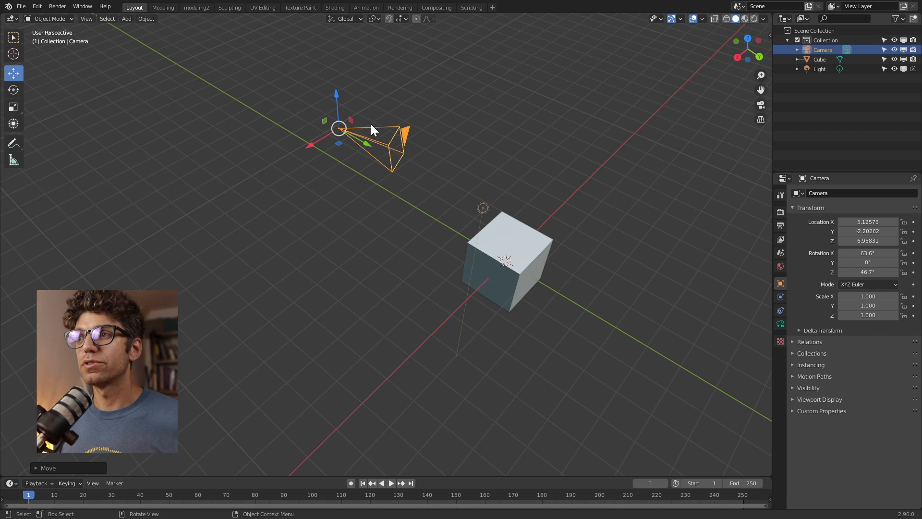
pyautogui.moveTo(329, 94)
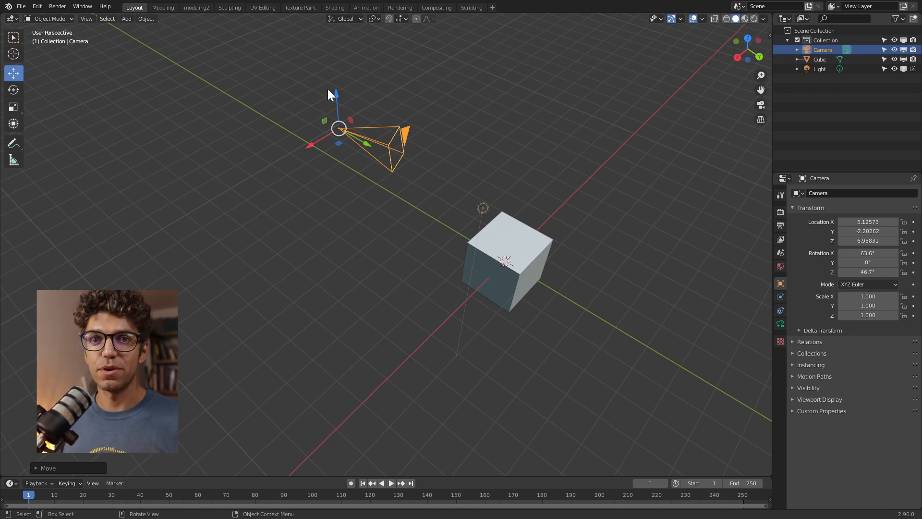
pyautogui.moveTo(718, 61)
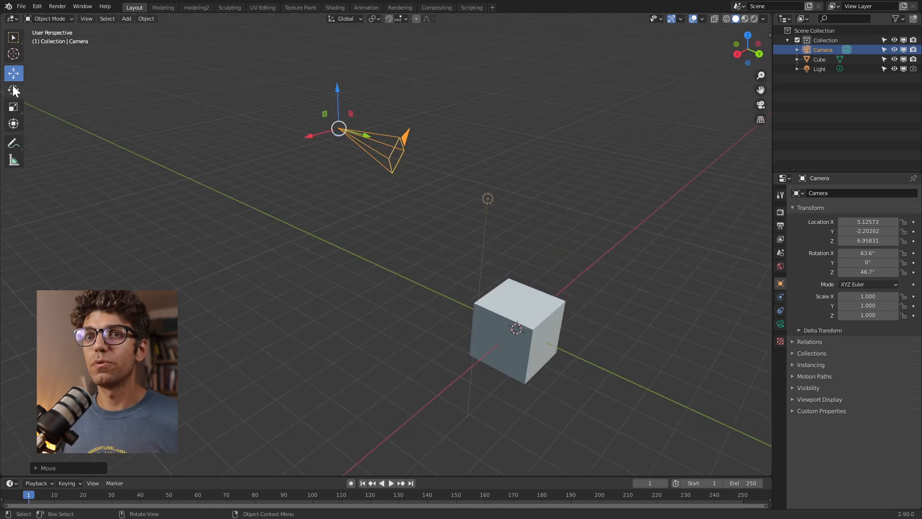
# - Rotate the camera to a new angle and confirm the rotation
pyautogui.press('r')
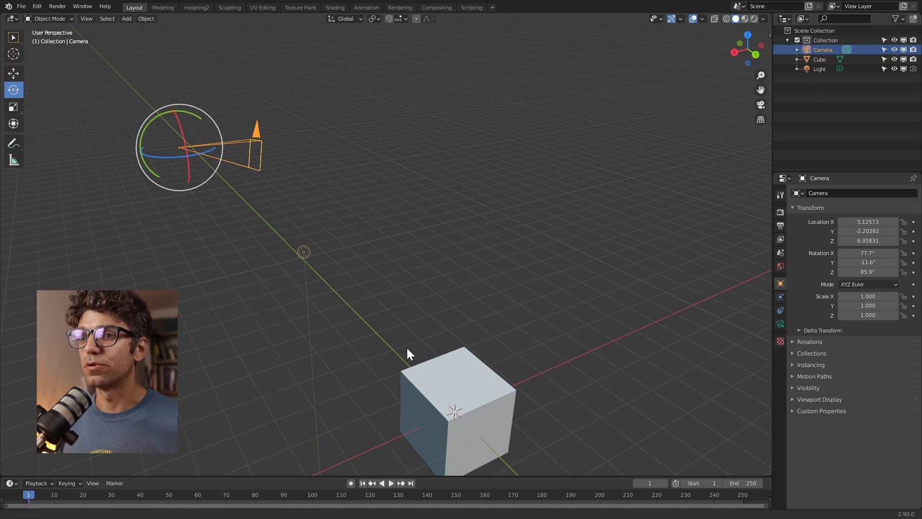
pyautogui.click(455, 410)
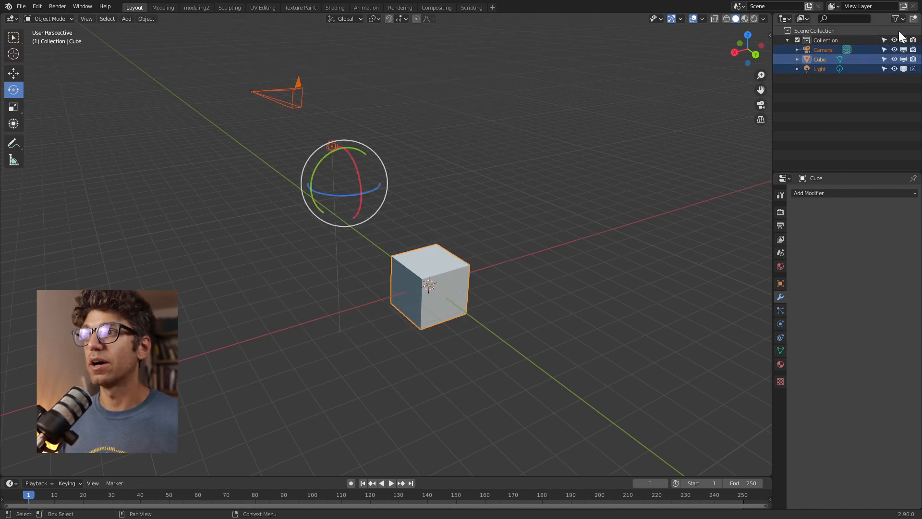
# - Deselect everything and select only the cube
pyautogui.click(895, 19)
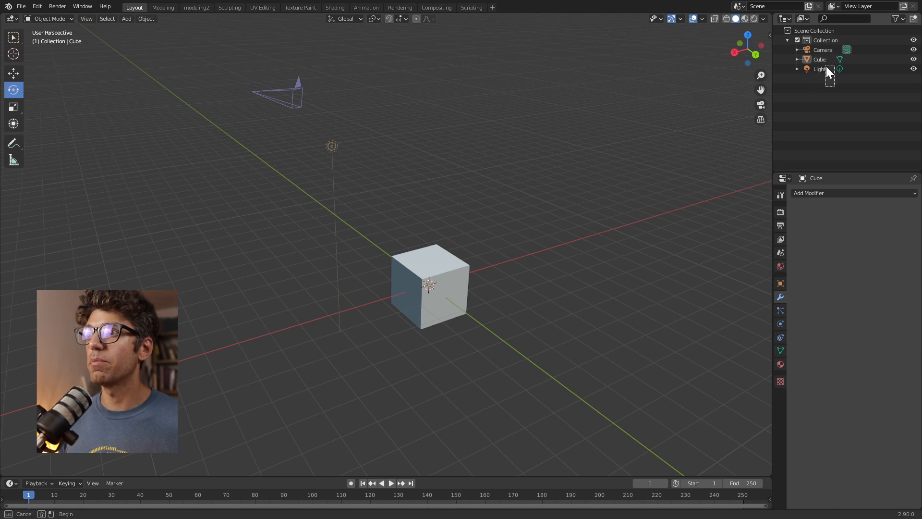
pyautogui.click(823, 49)
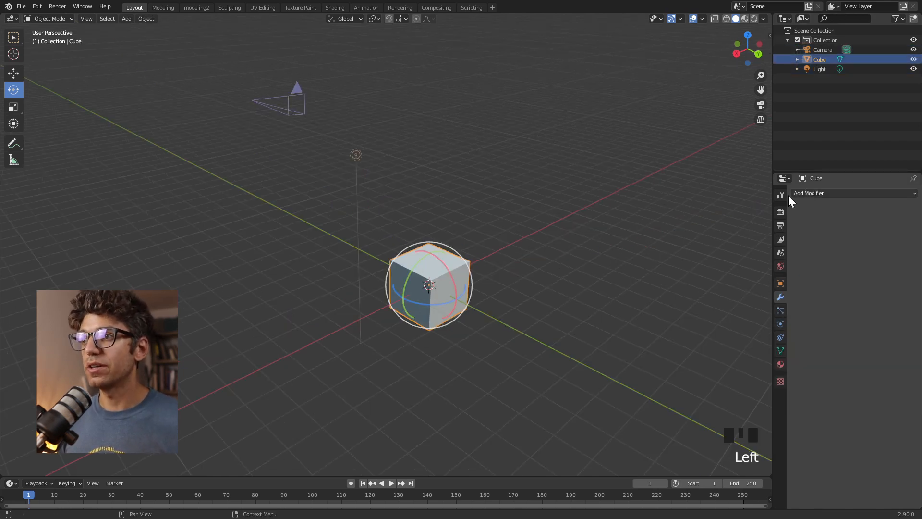
pyautogui.moveTo(832, 322)
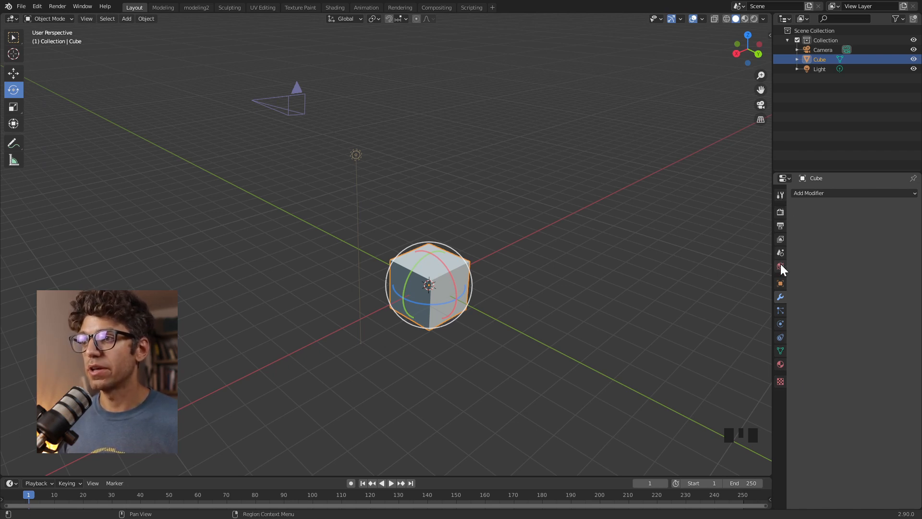
pyautogui.moveTo(781, 277)
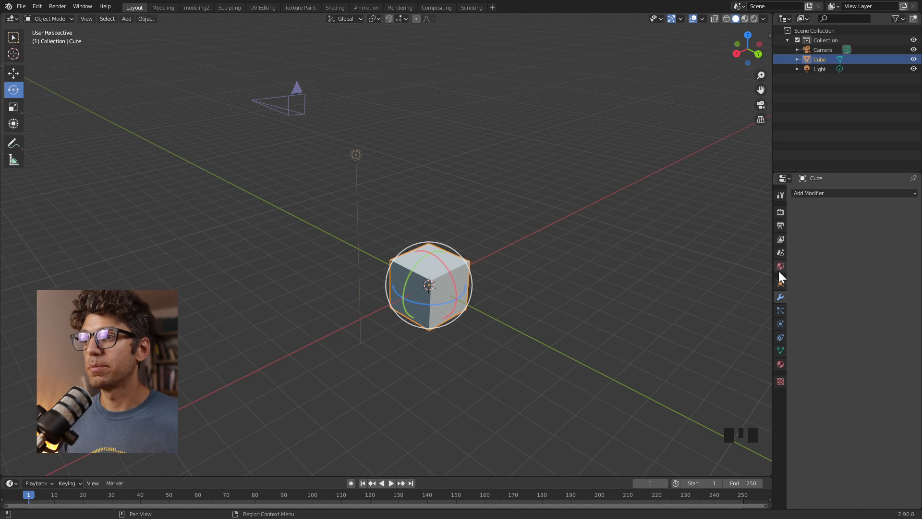
pyautogui.moveTo(794, 218)
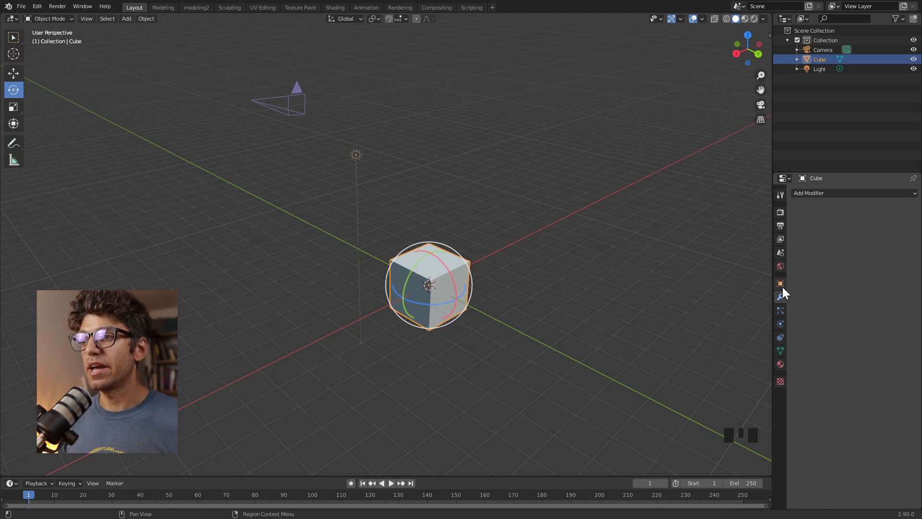
pyautogui.moveTo(780, 364)
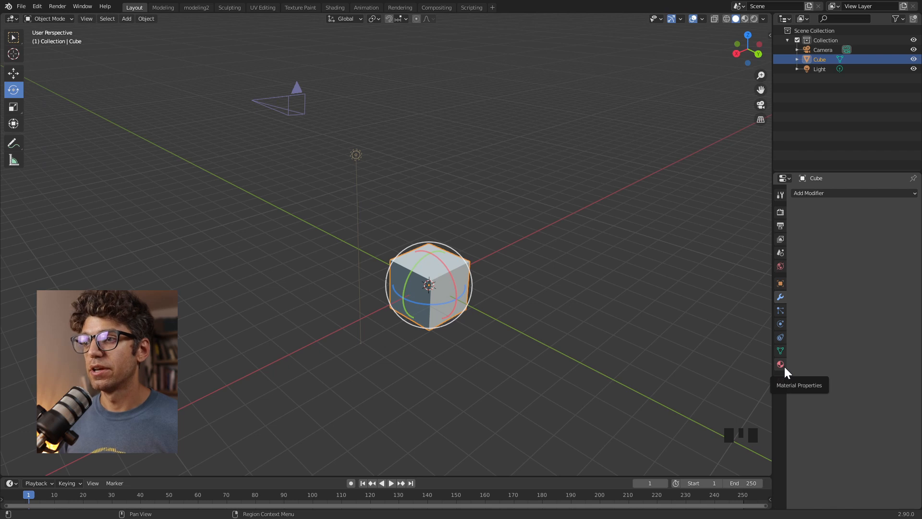
pyautogui.moveTo(780, 352)
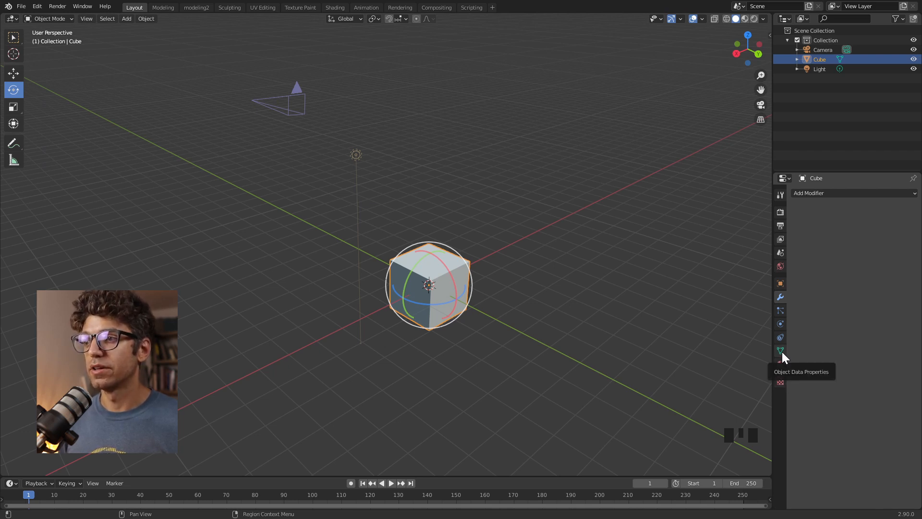
# - Show the cube's mesh data settings and scroll through them
pyautogui.click(781, 352)
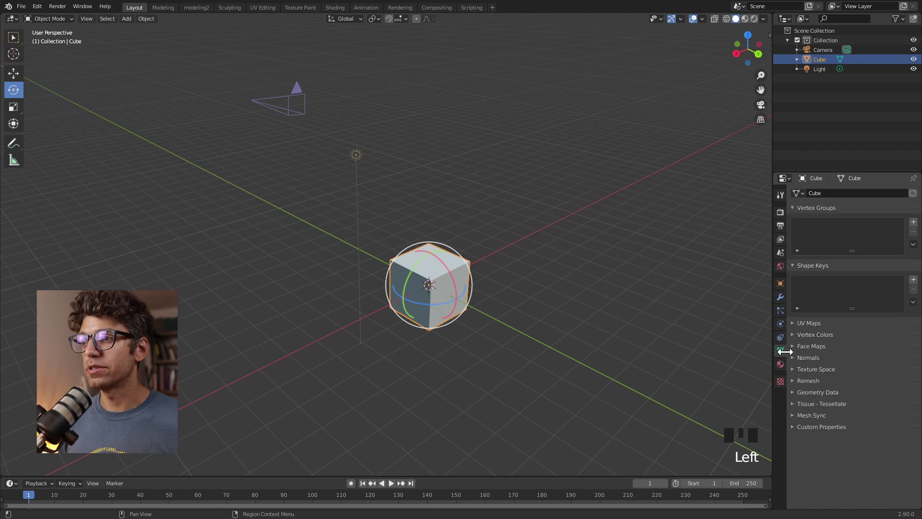
pyautogui.moveTo(871, 312)
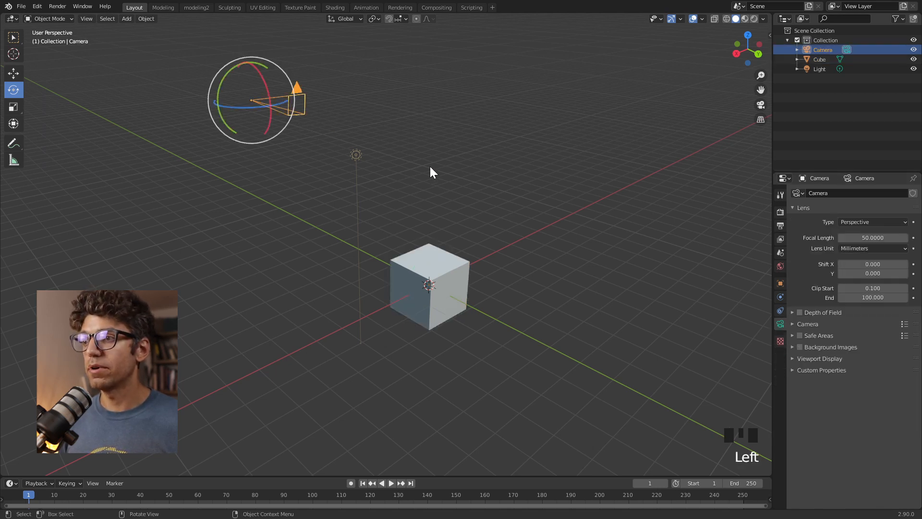
pyautogui.moveTo(780, 323)
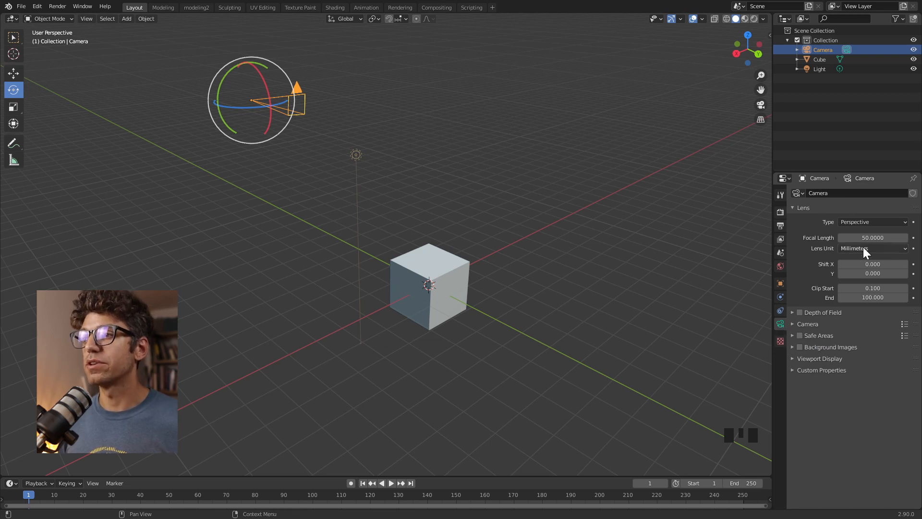
pyautogui.scroll(-3)
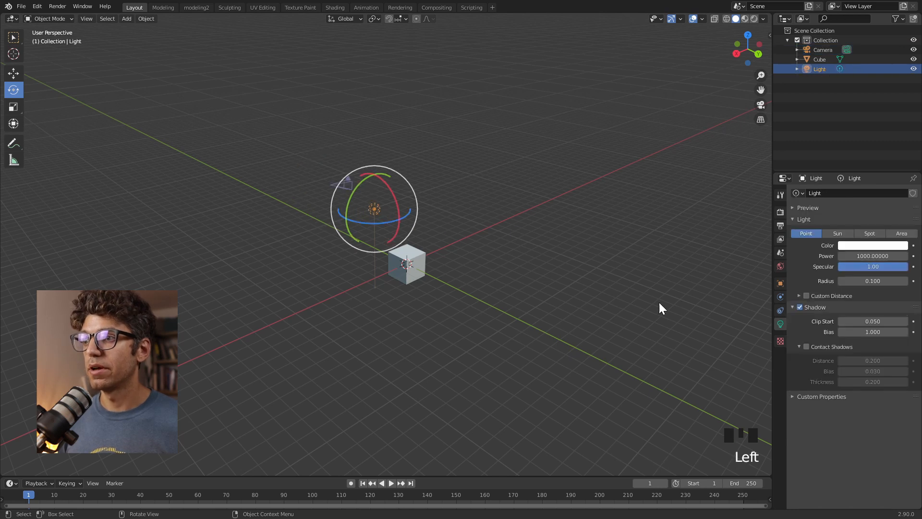
pyautogui.moveTo(780, 328)
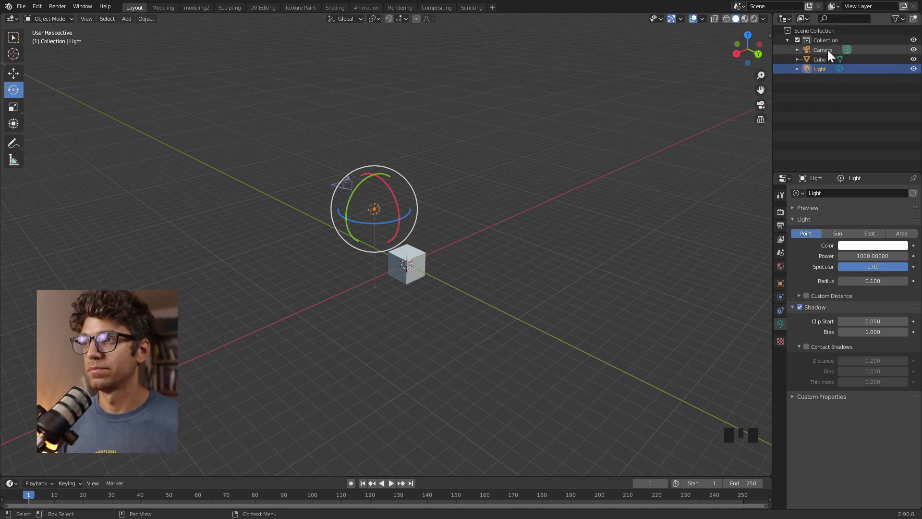
# - Select the camera again, showing its lens settings
pyautogui.click(824, 49)
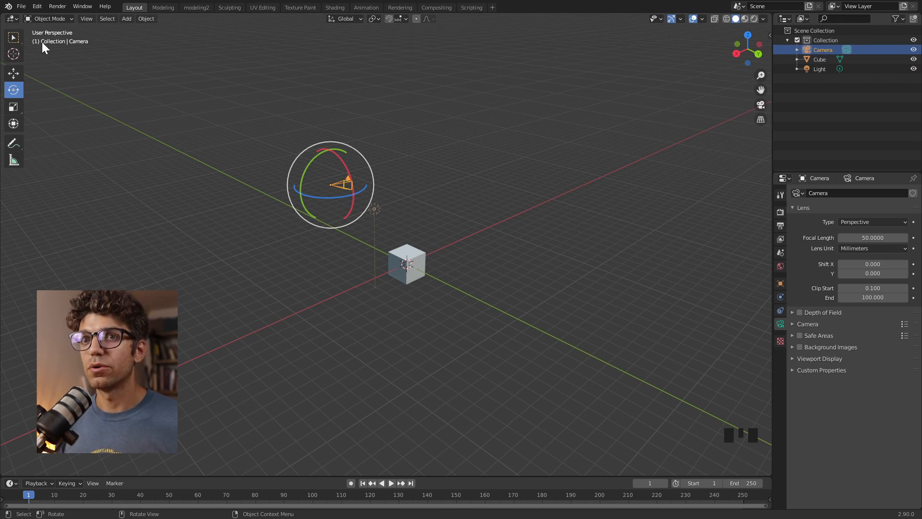
pyautogui.moveTo(69, 46)
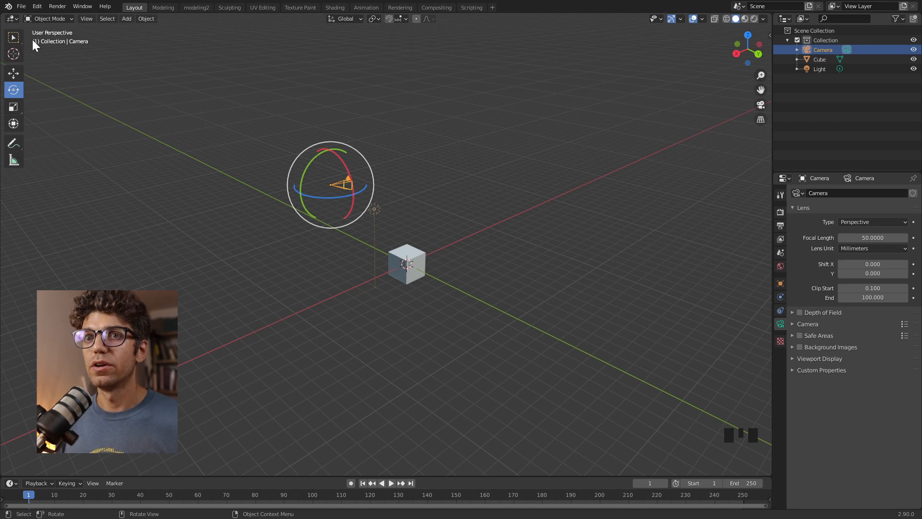
pyautogui.moveTo(55, 52)
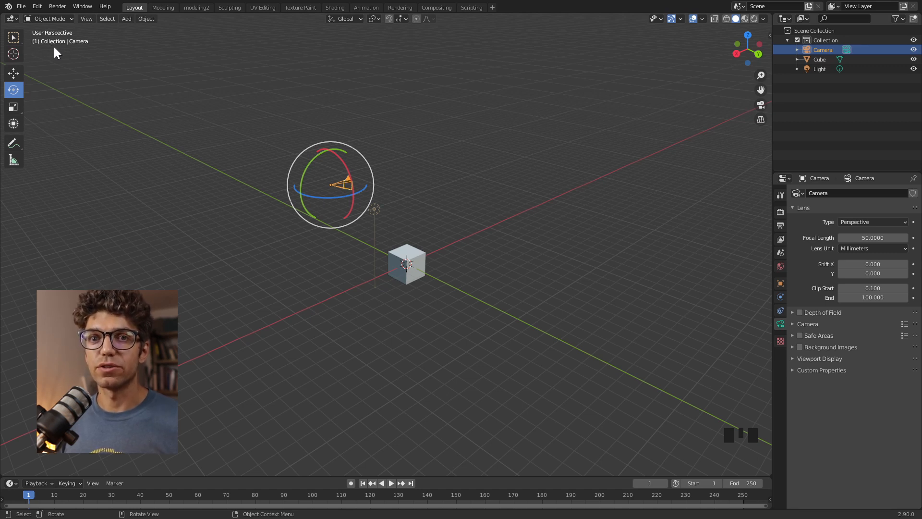
pyautogui.moveTo(89, 50)
pyautogui.write('cam1')
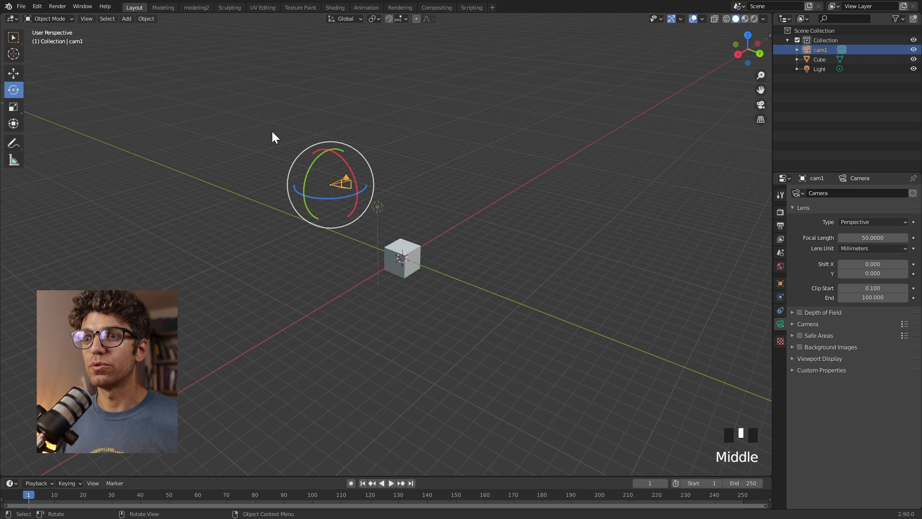
pyautogui.moveTo(410, 194)
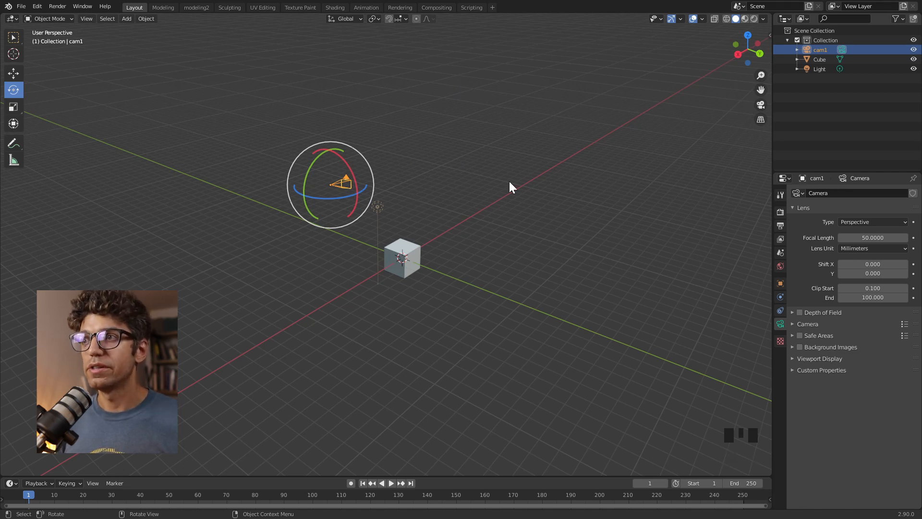
pyautogui.moveTo(748, 36)
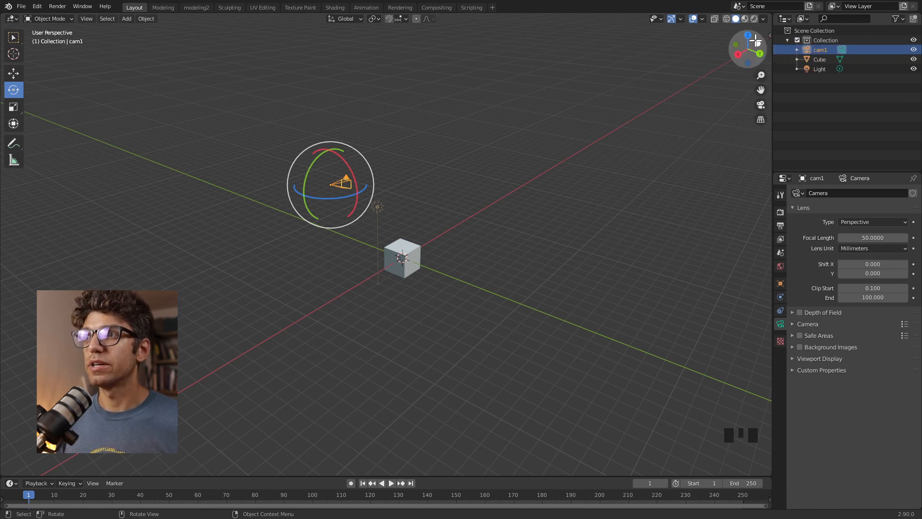
pyautogui.moveTo(753, 38)
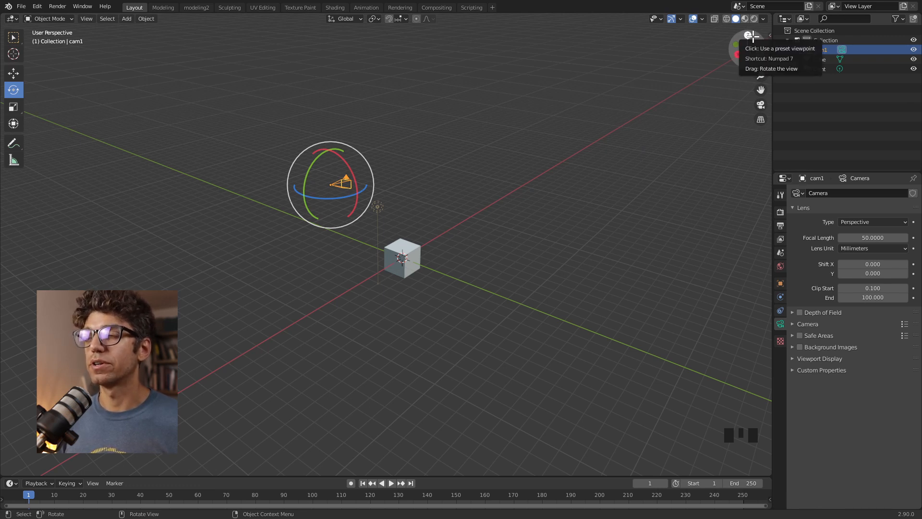
# - View the scene from directly above, then browse the View menu's preset viewpoints
pyautogui.click(748, 33)
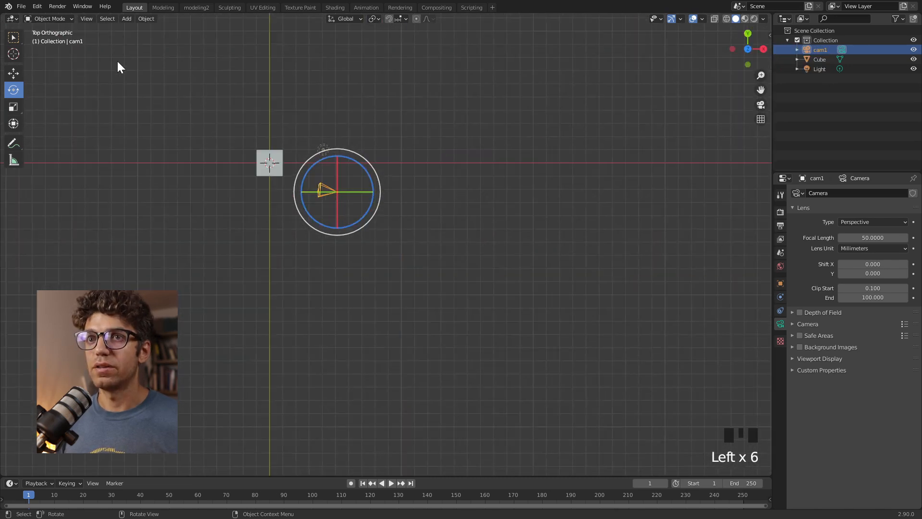
pyautogui.click(85, 18)
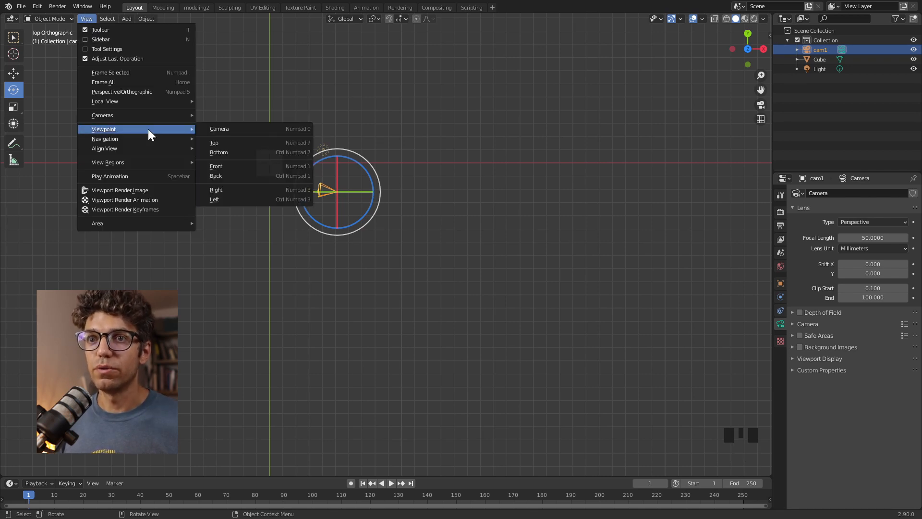
pyautogui.moveTo(230, 129)
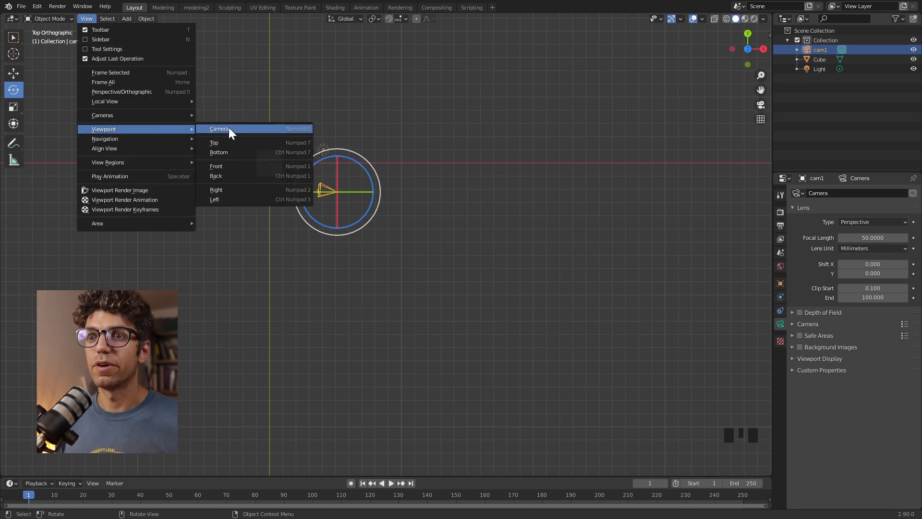
pyautogui.moveTo(230, 143)
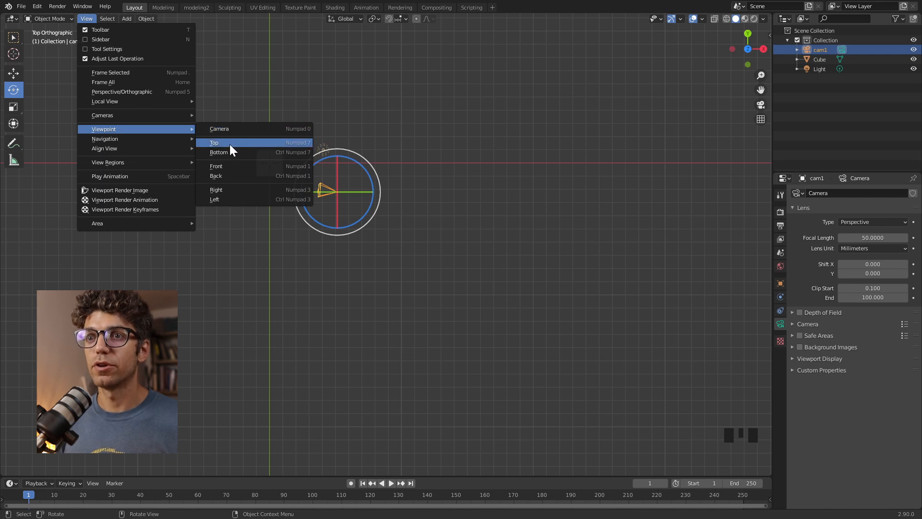
pyautogui.moveTo(266, 189)
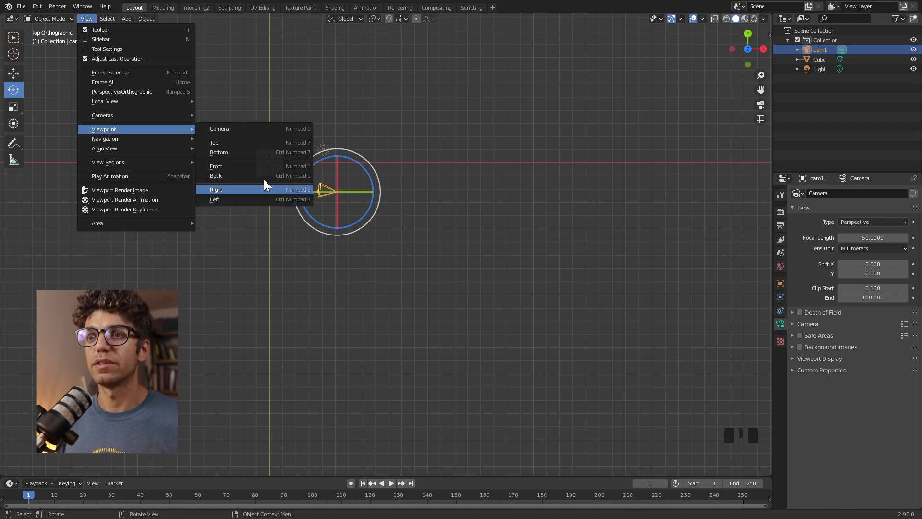
pyautogui.click(216, 199)
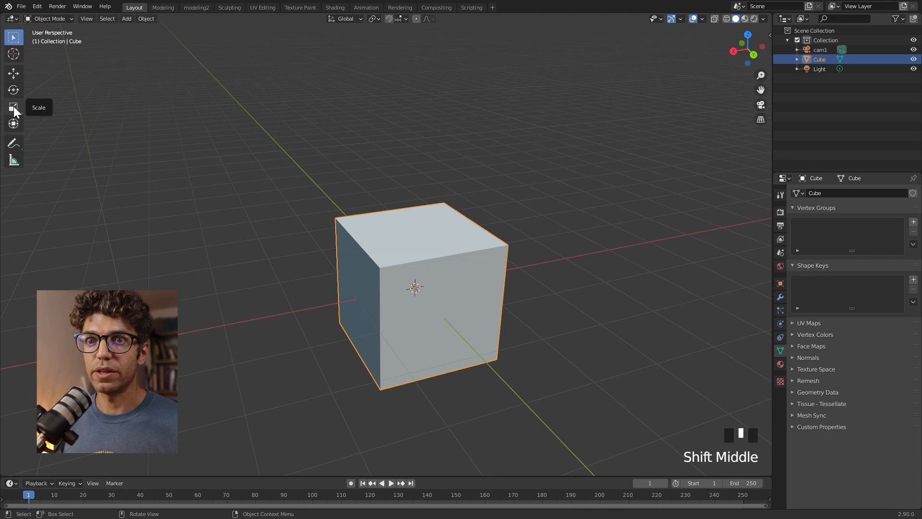
# - Activate the Scale tool and begin resizing the cube along a single axis
pyautogui.click(12, 106)
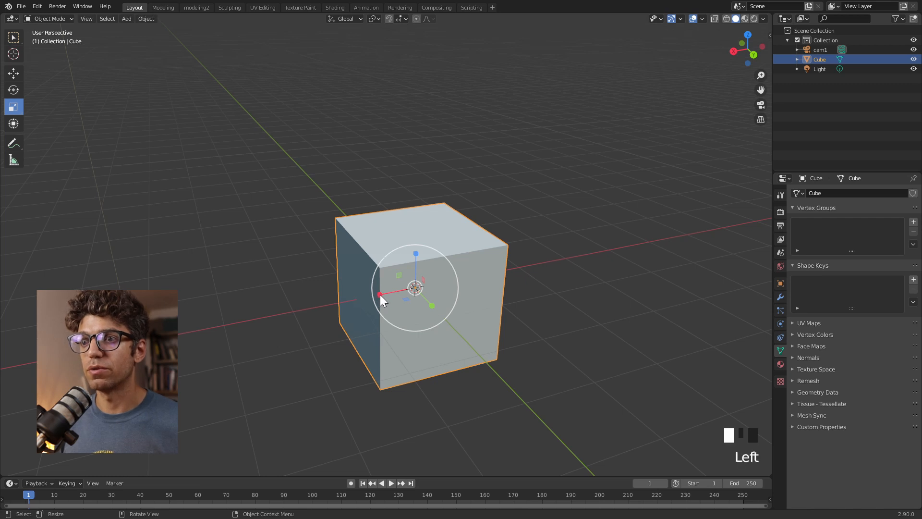
pyautogui.press('s')
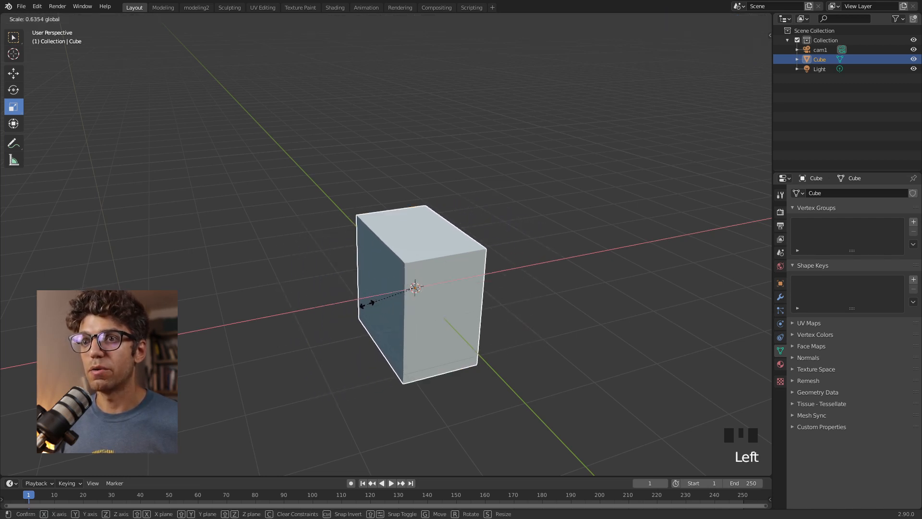
pyautogui.moveTo(347, 311)
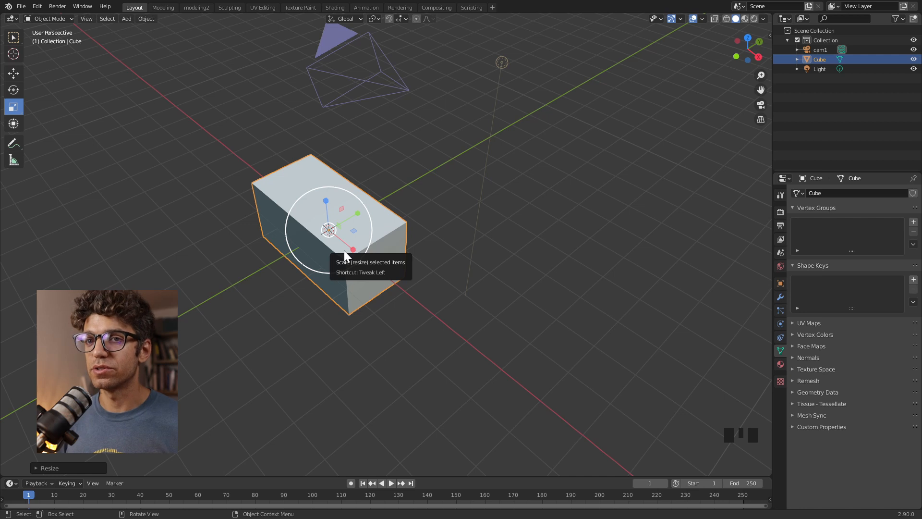
pyautogui.moveTo(780, 296)
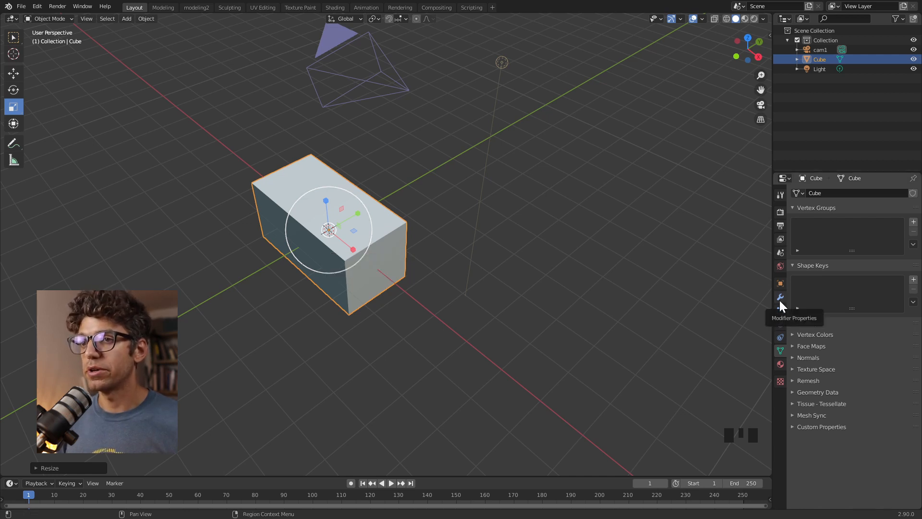
# - Add an Array modifier to the cube with five copies at 1.2 relative offset along X
pyautogui.click(780, 297)
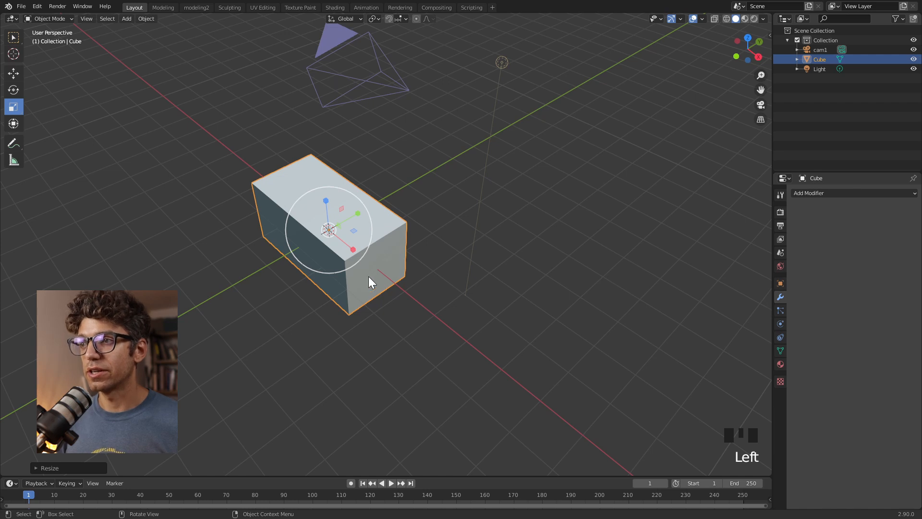
pyautogui.click(809, 193)
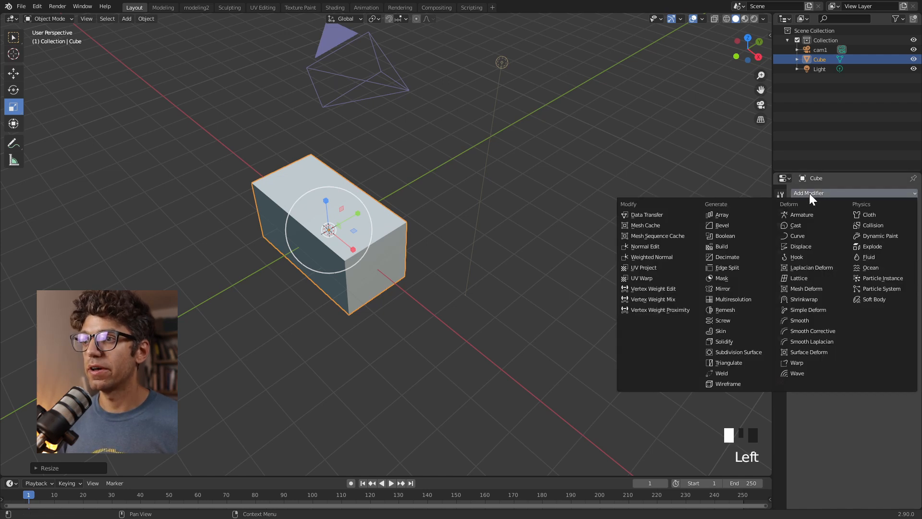
pyautogui.click(719, 214)
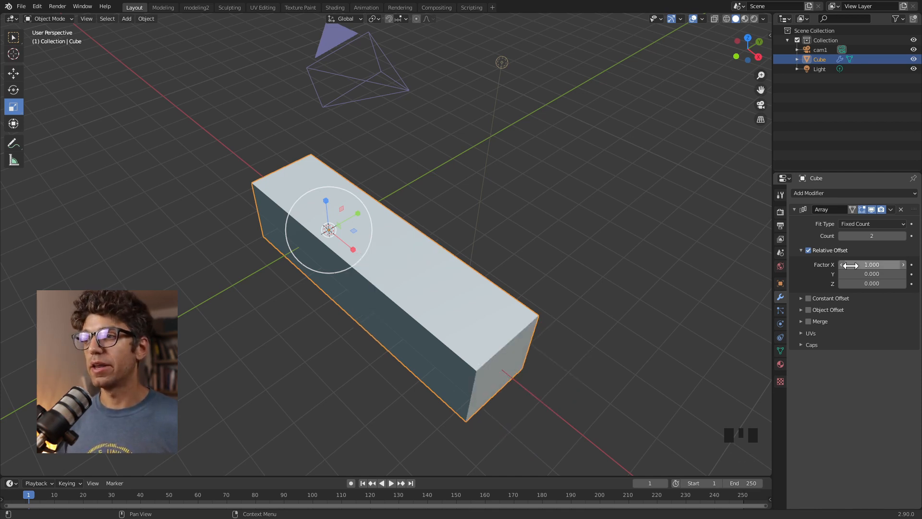
pyautogui.click(872, 265)
pyautogui.write('1.200')
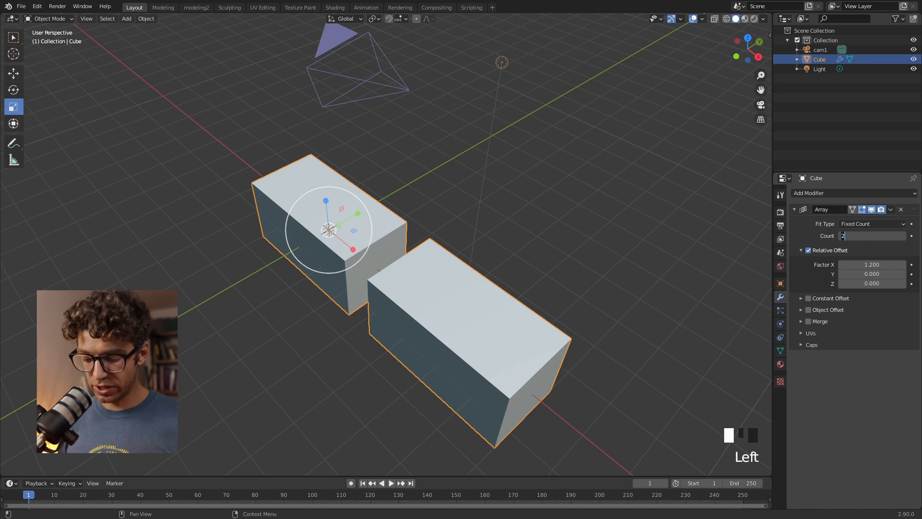
pyautogui.scroll(-3)
pyautogui.write('5')
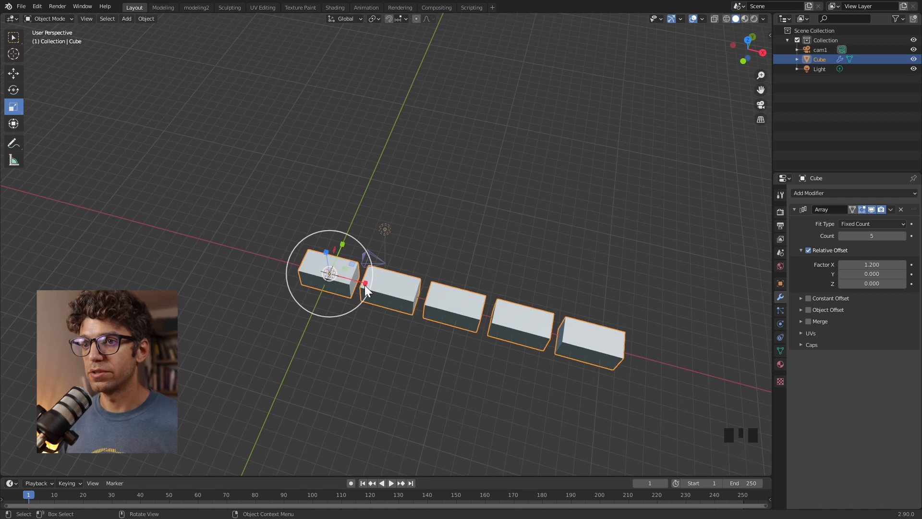
pyautogui.press('s')
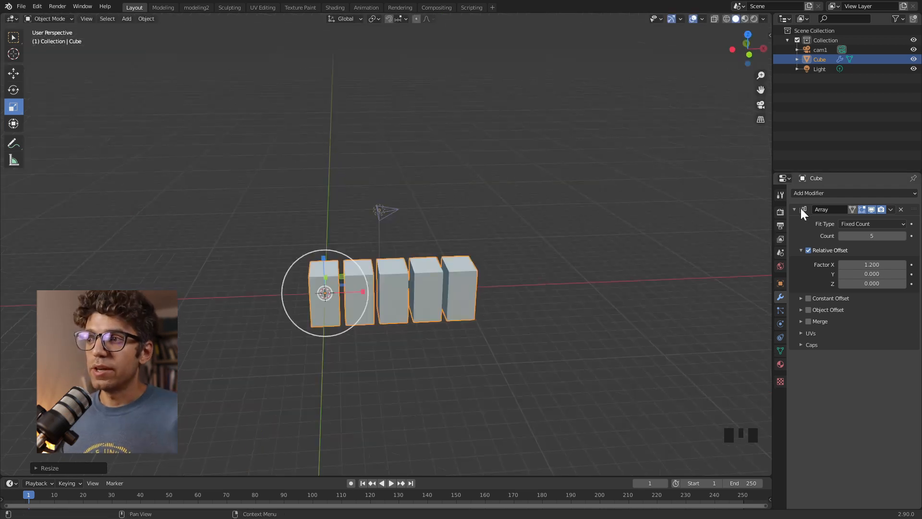
pyautogui.moveTo(801, 214)
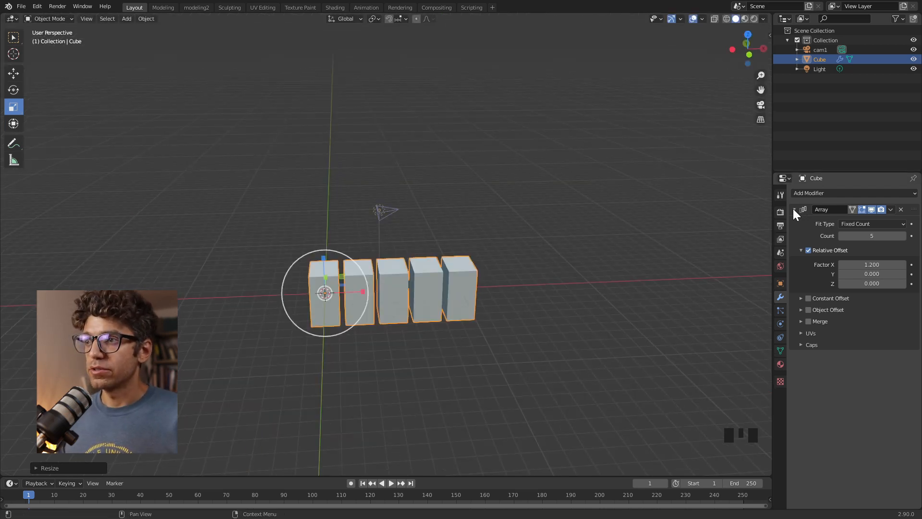
# - Add a second Array modifier with Factor X 0, Y 1.2 and Count 5 for a 5×5 grid
pyautogui.click(823, 194)
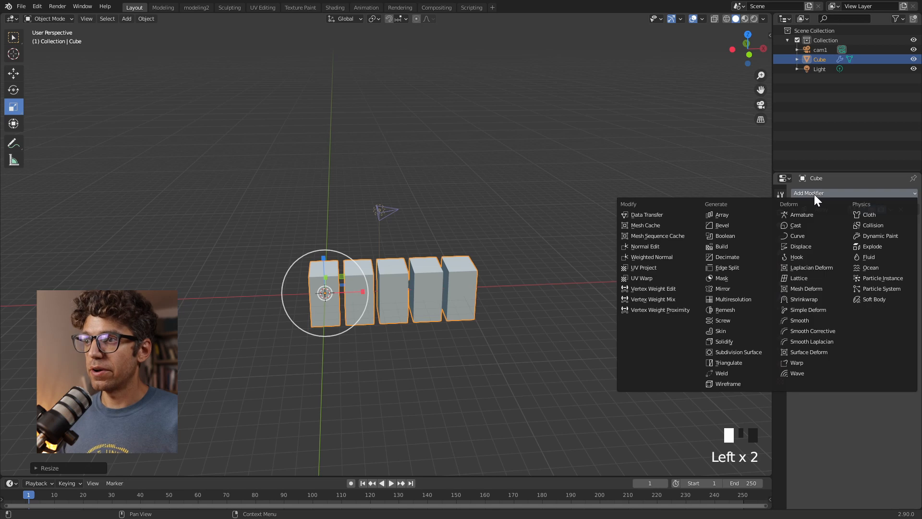
pyautogui.click(720, 214)
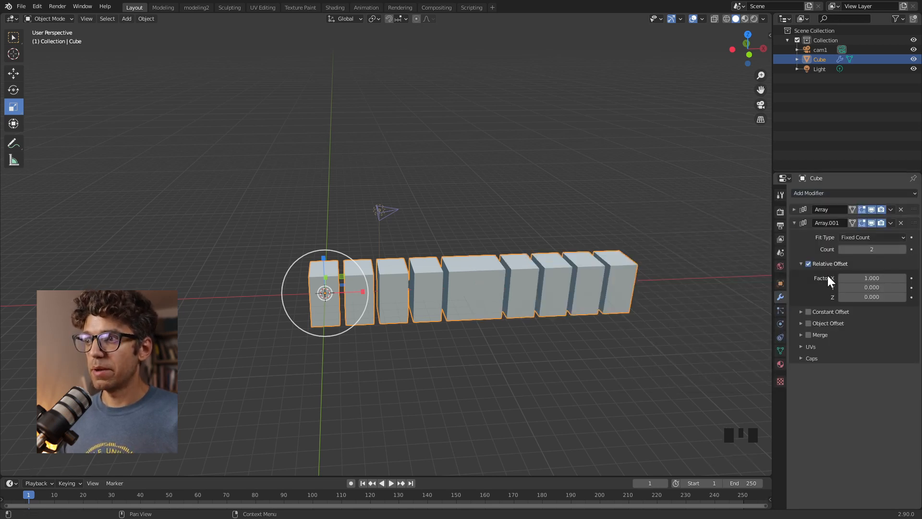
pyautogui.click(872, 278)
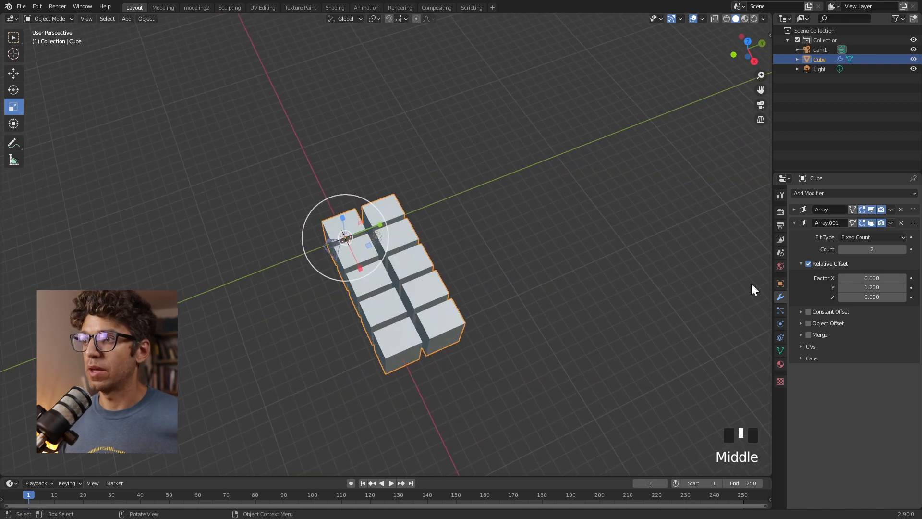
pyautogui.click(907, 249)
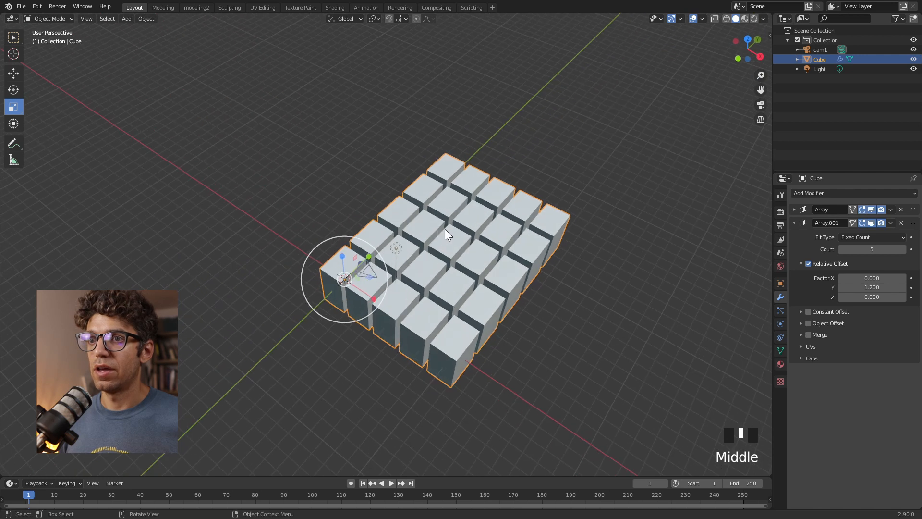
pyautogui.press('s')
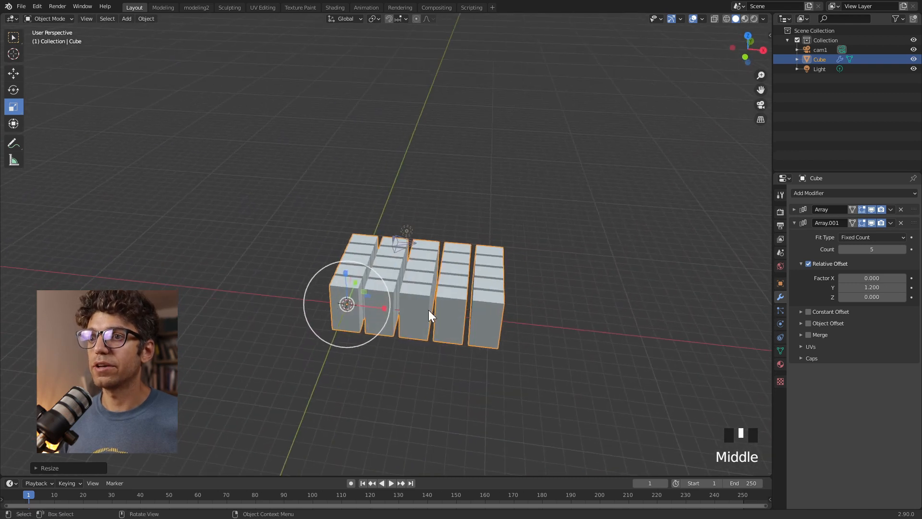
# - Add a third Array modifier offset 1.4 along Z with a raised Count, stacking the grid into a tower
pyautogui.click(795, 223)
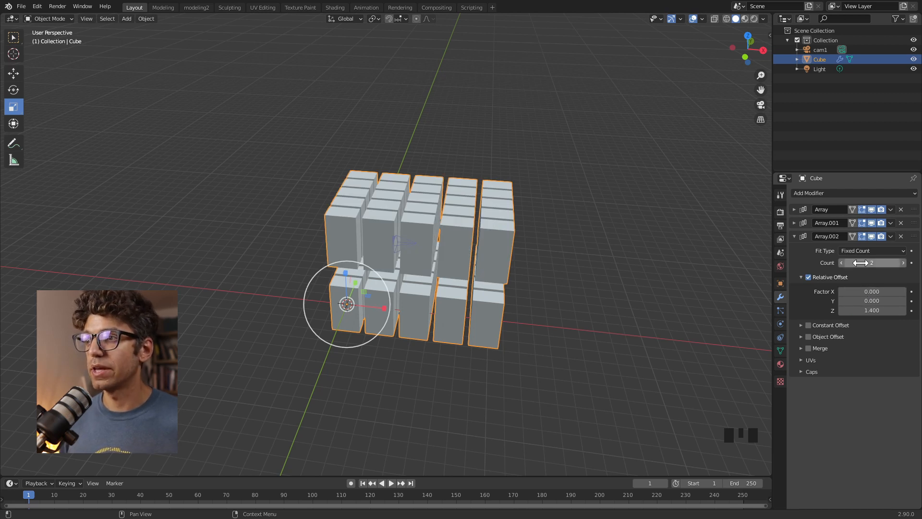
pyautogui.click(873, 263)
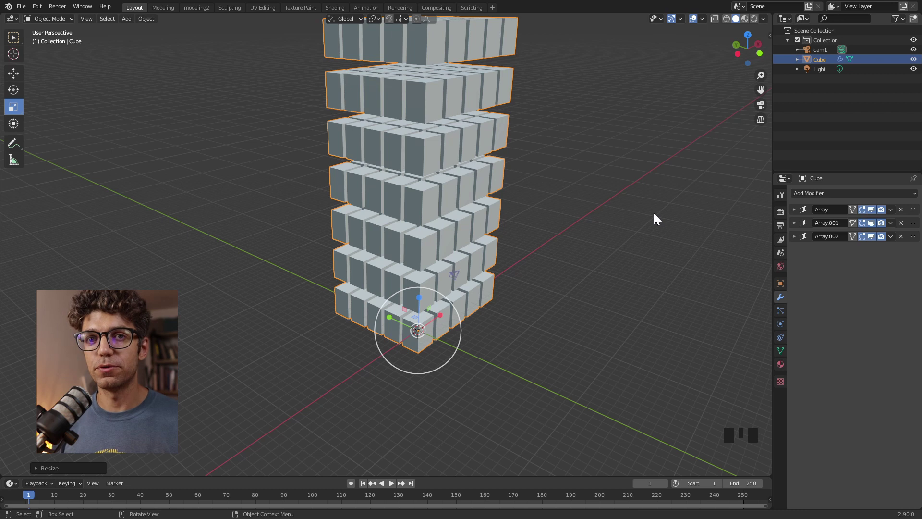
pyautogui.moveTo(639, 222)
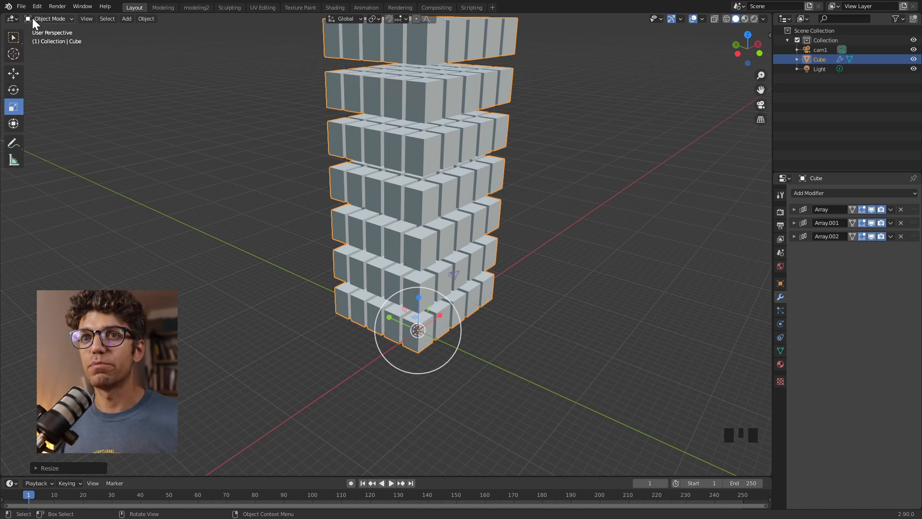
pyautogui.moveTo(38, 22)
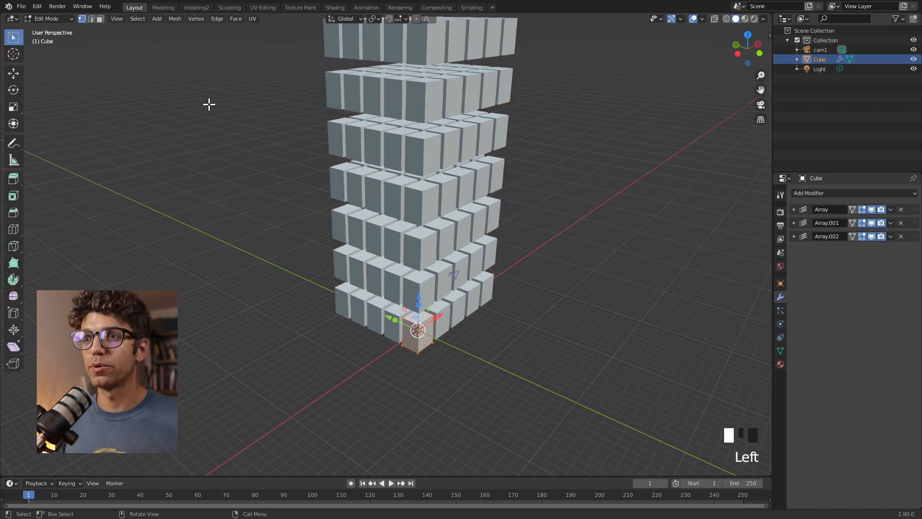
# - Enter Edit Mode and turn off edit-mode display on the Array modifiers so only the base cube shows
pyautogui.scroll(3)
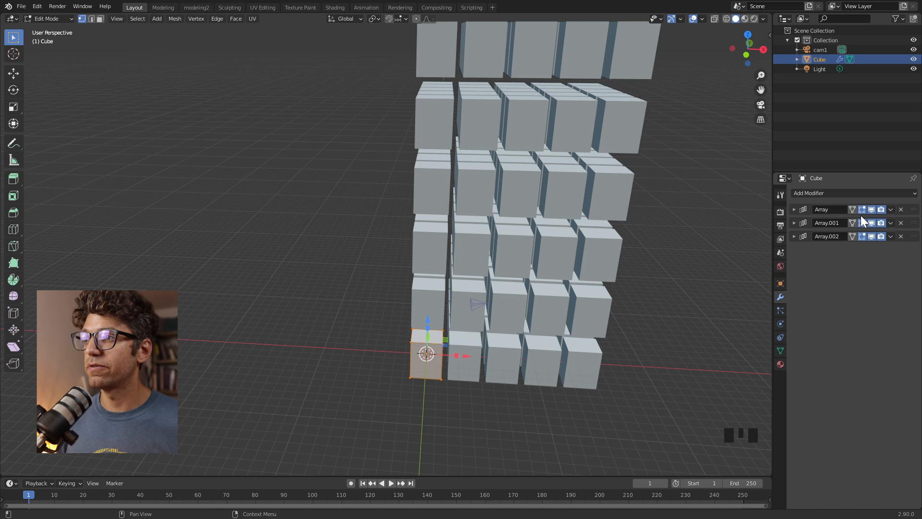
pyautogui.moveTo(871, 210)
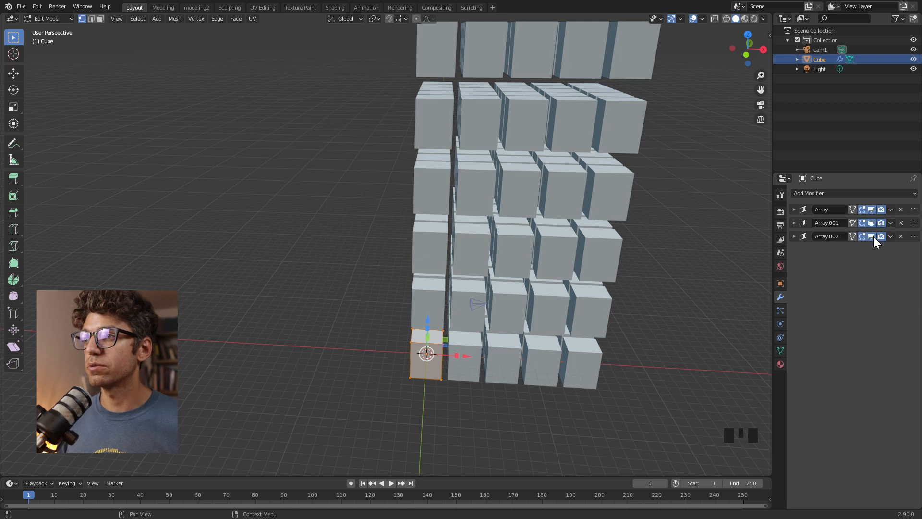
pyautogui.click(872, 237)
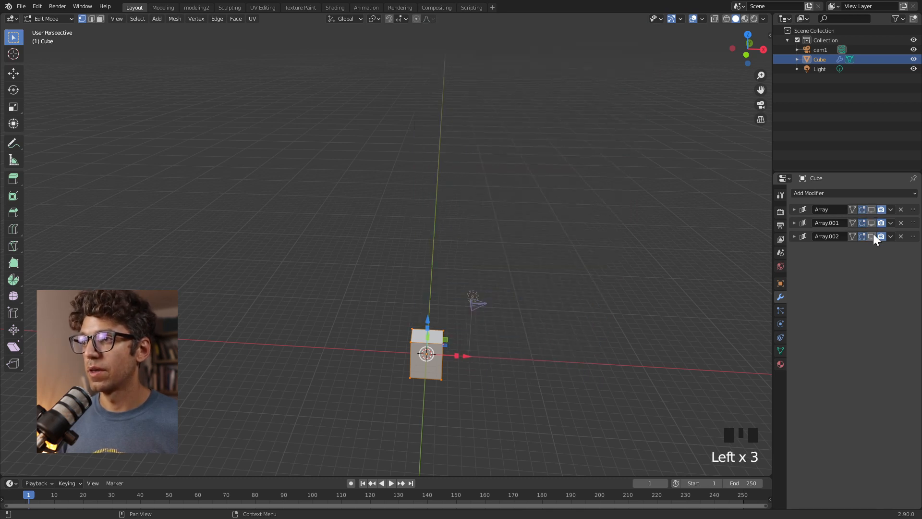
pyautogui.moveTo(873, 237)
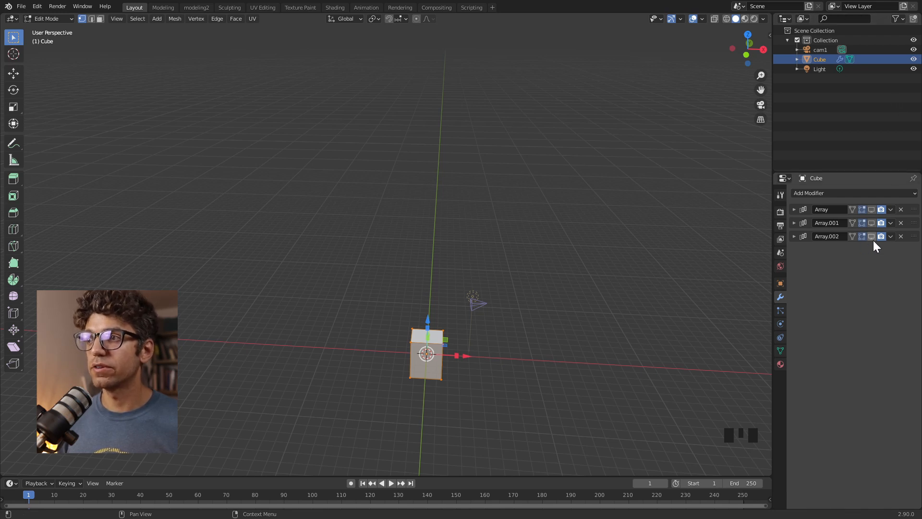
pyautogui.moveTo(873, 236)
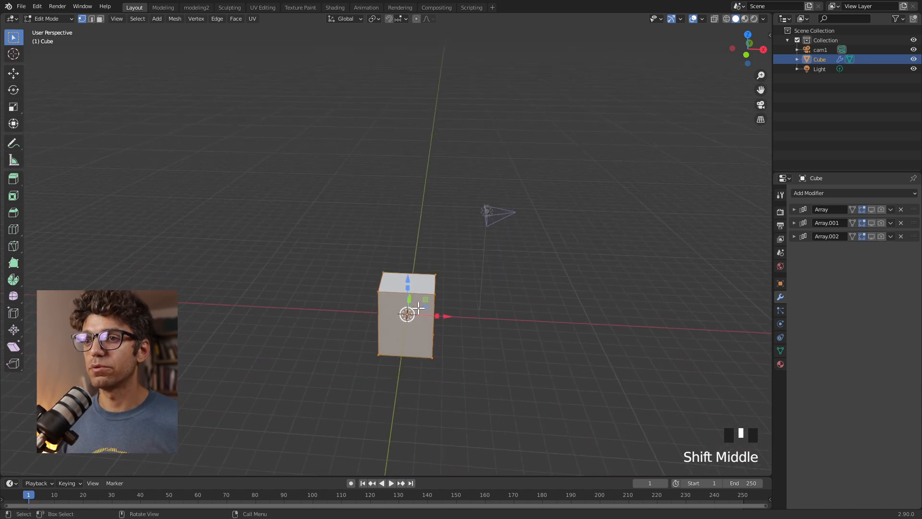
# - Select the base cube's top corner vertices in vertex select mode
pyautogui.scroll(-3)
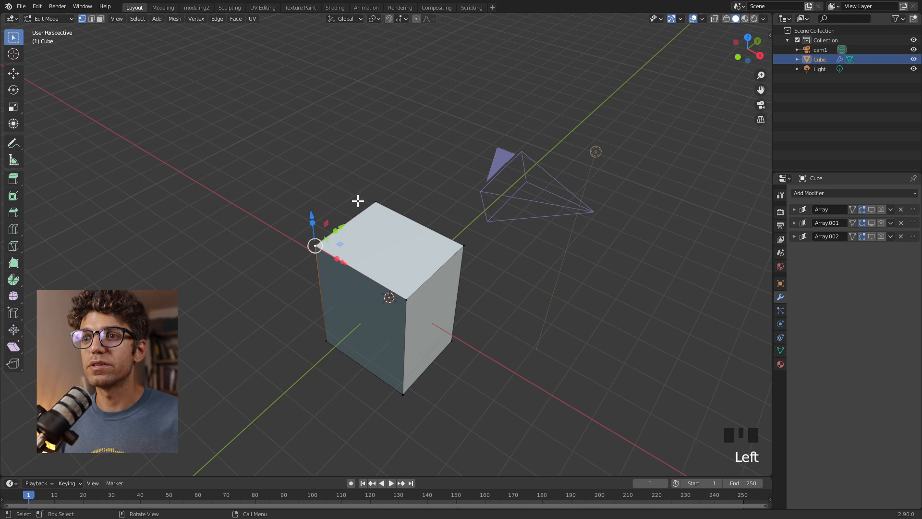
pyautogui.click(462, 245)
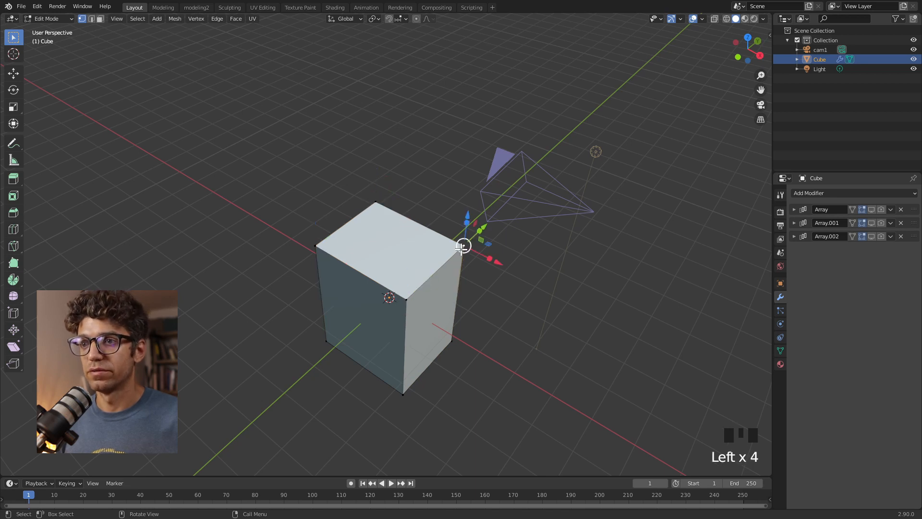
pyautogui.click(403, 394)
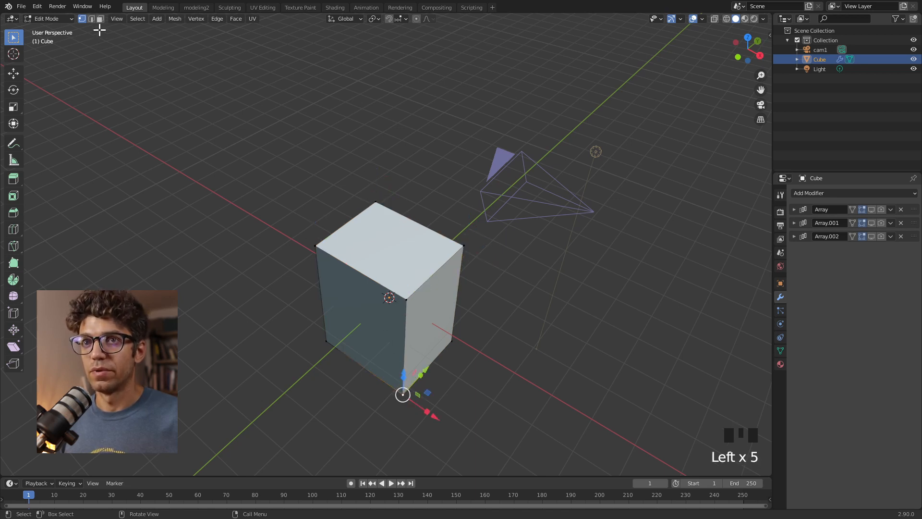
pyautogui.click(353, 269)
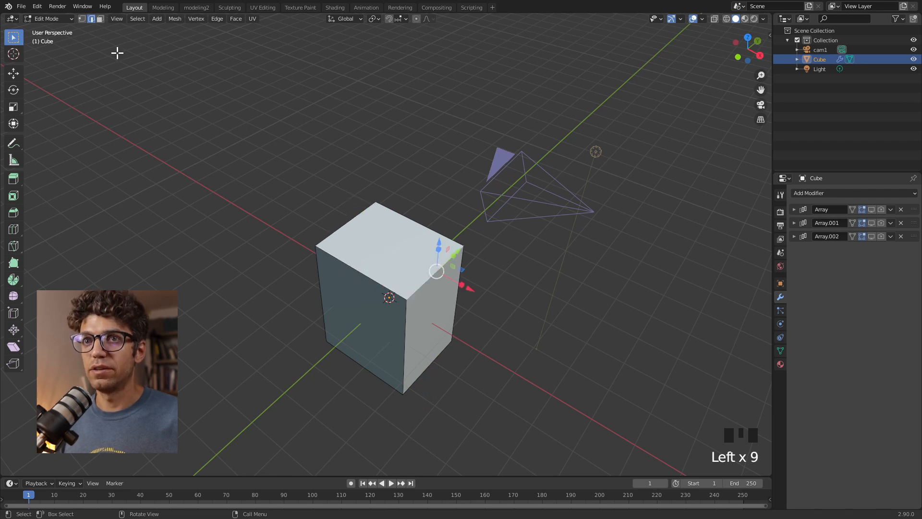
pyautogui.click(388, 236)
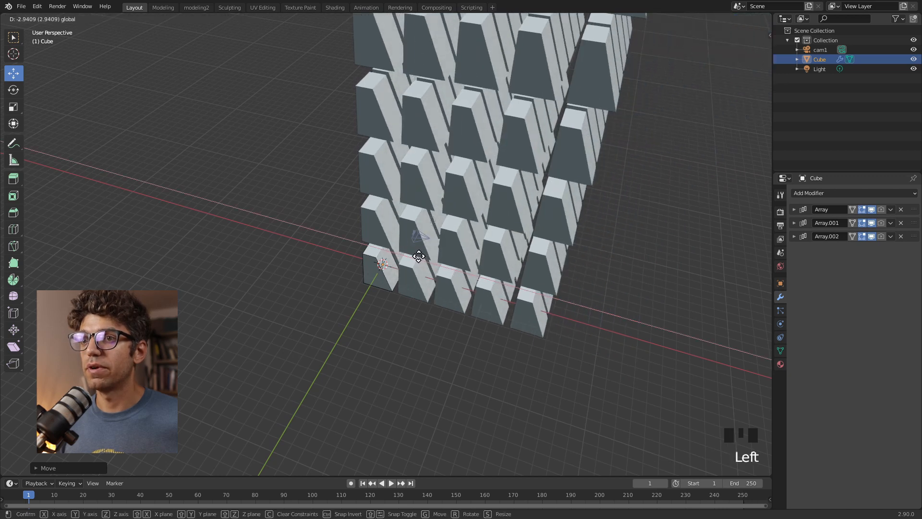
pyautogui.moveTo(438, 262)
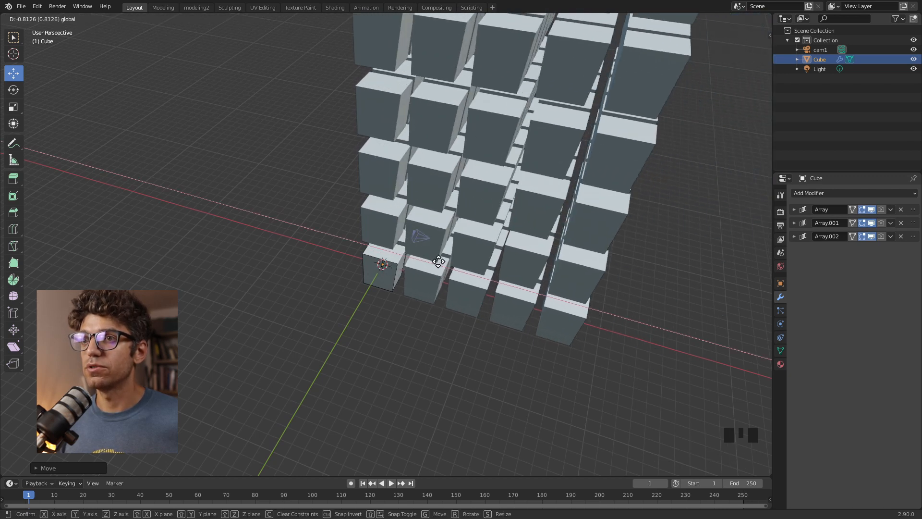
# - Move the selected top vertices inward with G to taper the cube, then return to Object Mode
pyautogui.scroll(3)
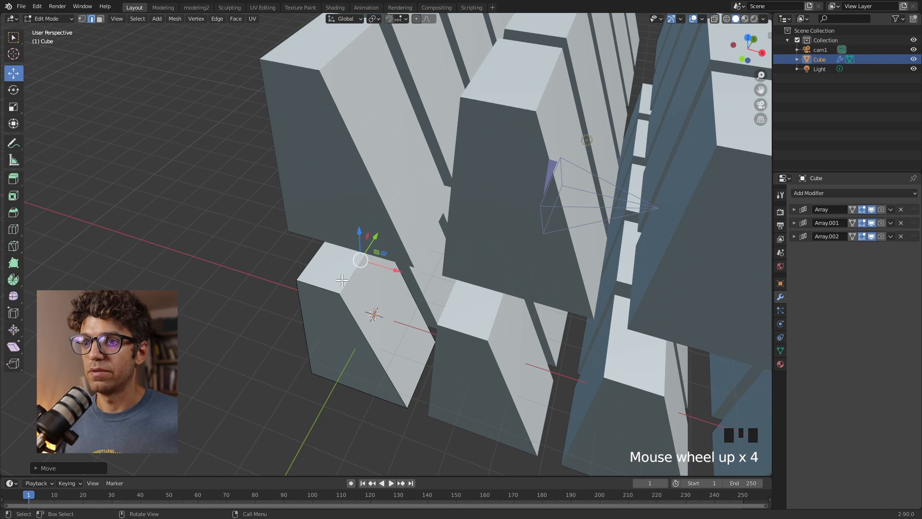
pyautogui.press('g')
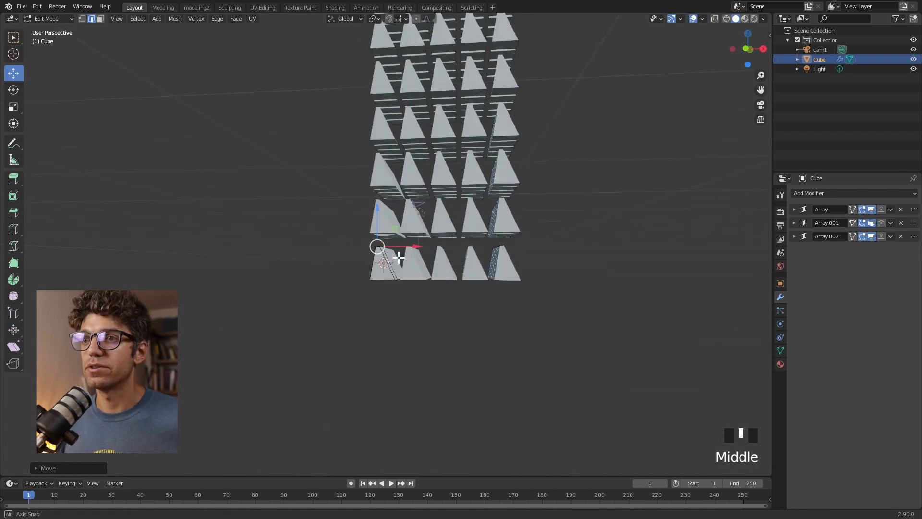
pyautogui.scroll(3)
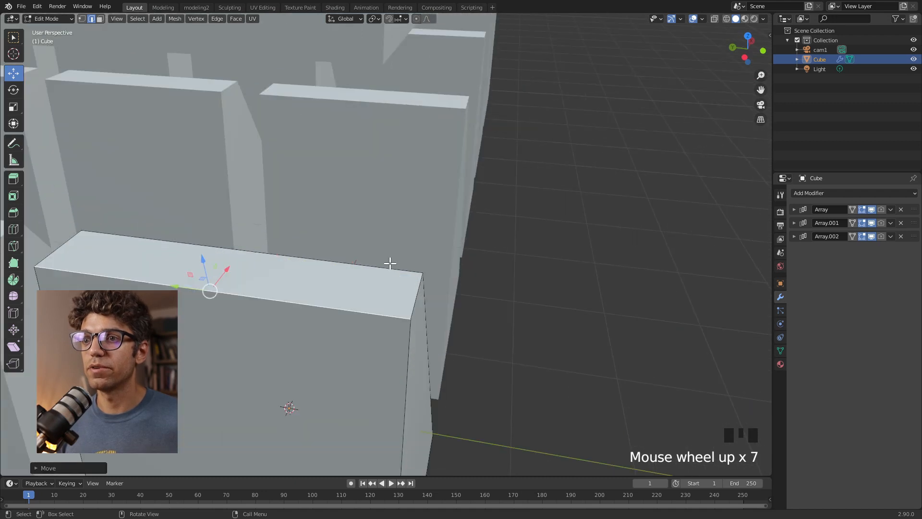
pyautogui.click(418, 294)
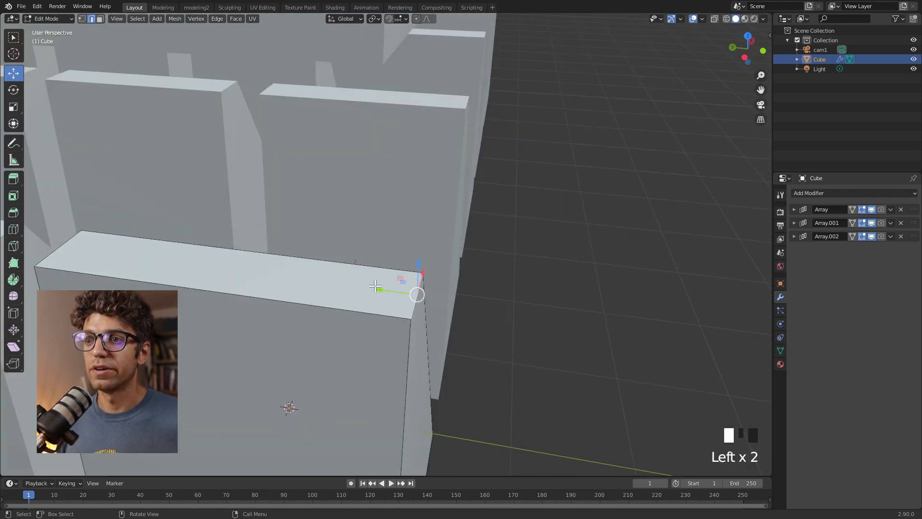
pyautogui.scroll(3)
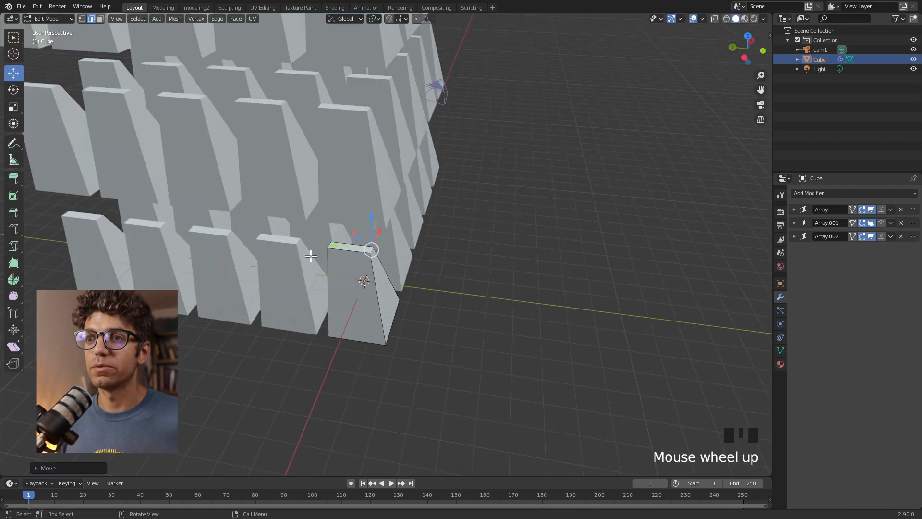
pyautogui.scroll(3)
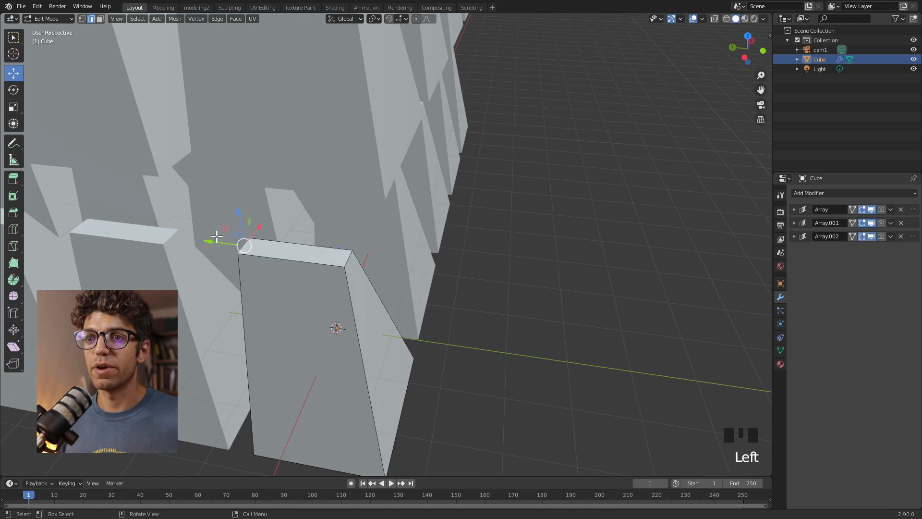
pyautogui.press('Tab')
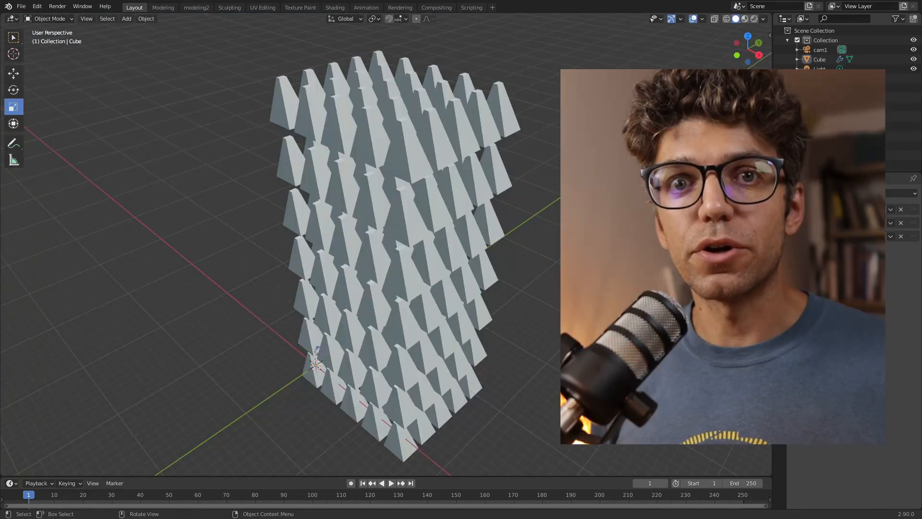